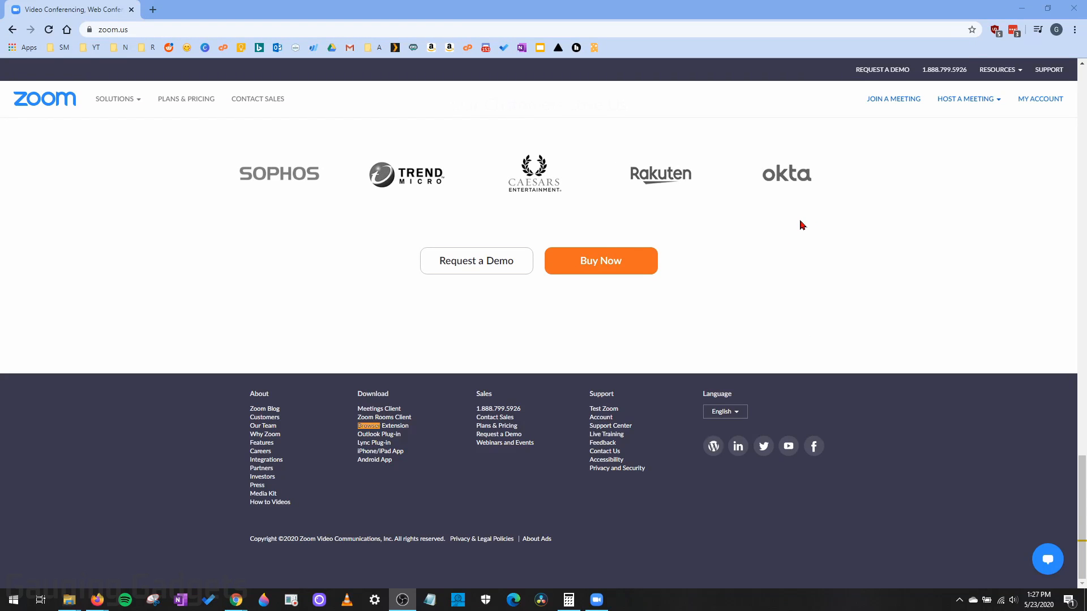
mouse_move(766, 208)
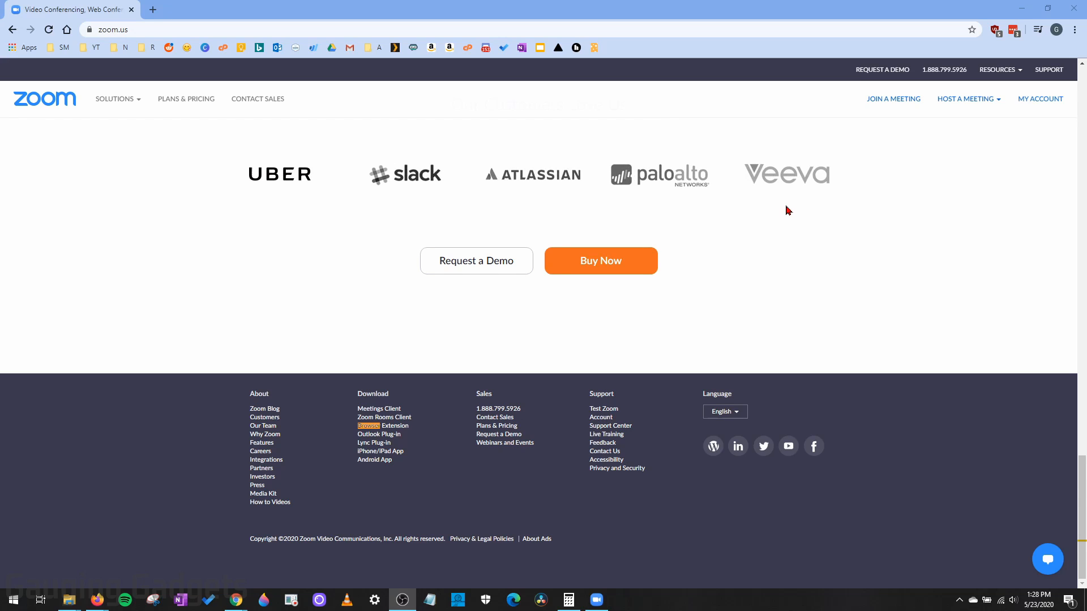
mouse_move(782, 209)
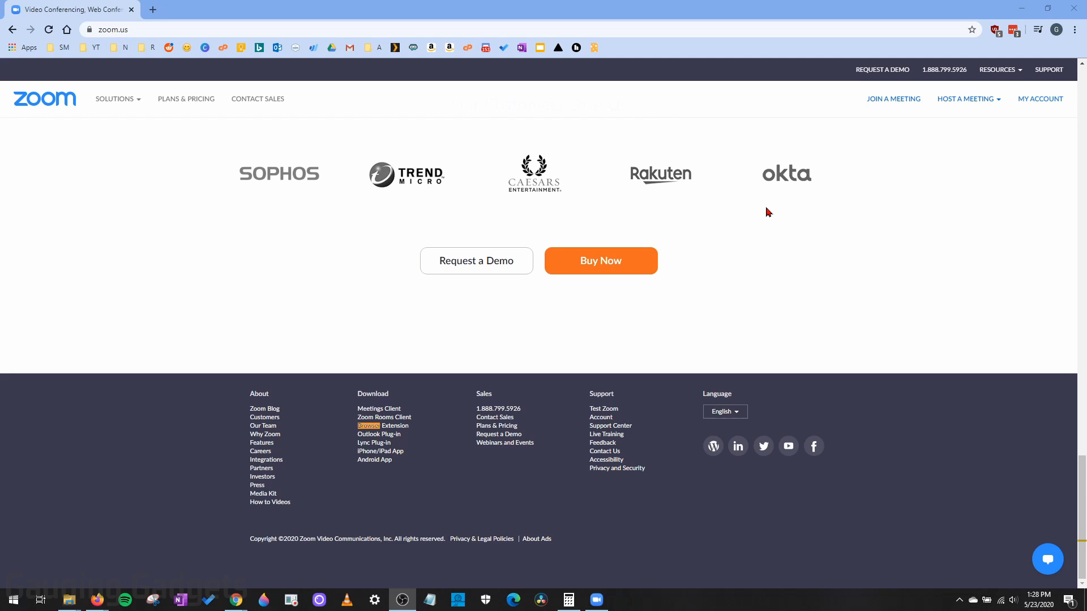
mouse_move(442, 114)
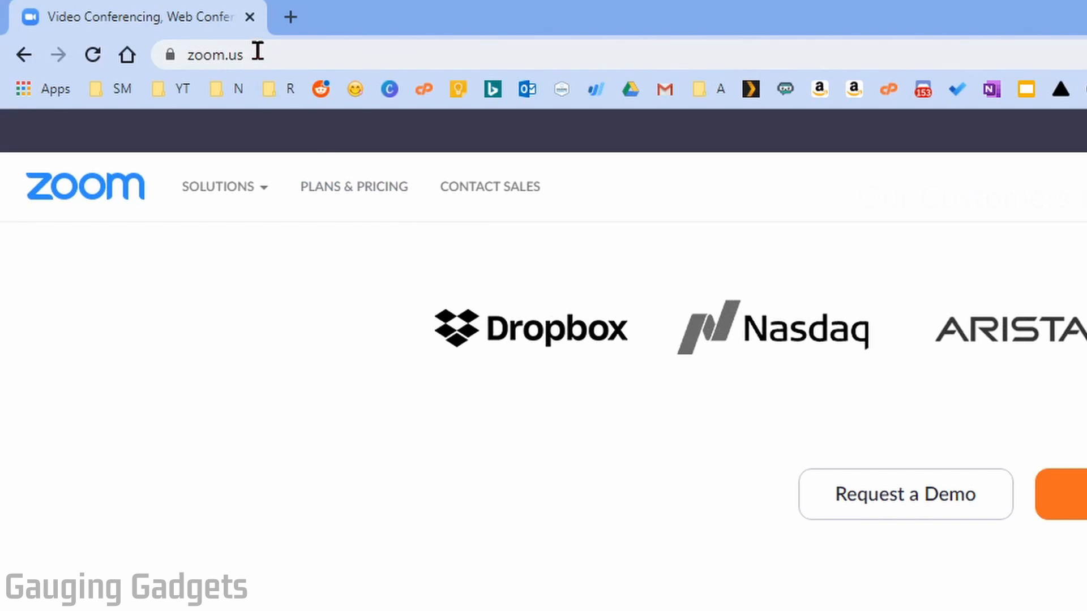
mouse_move(360, 541)
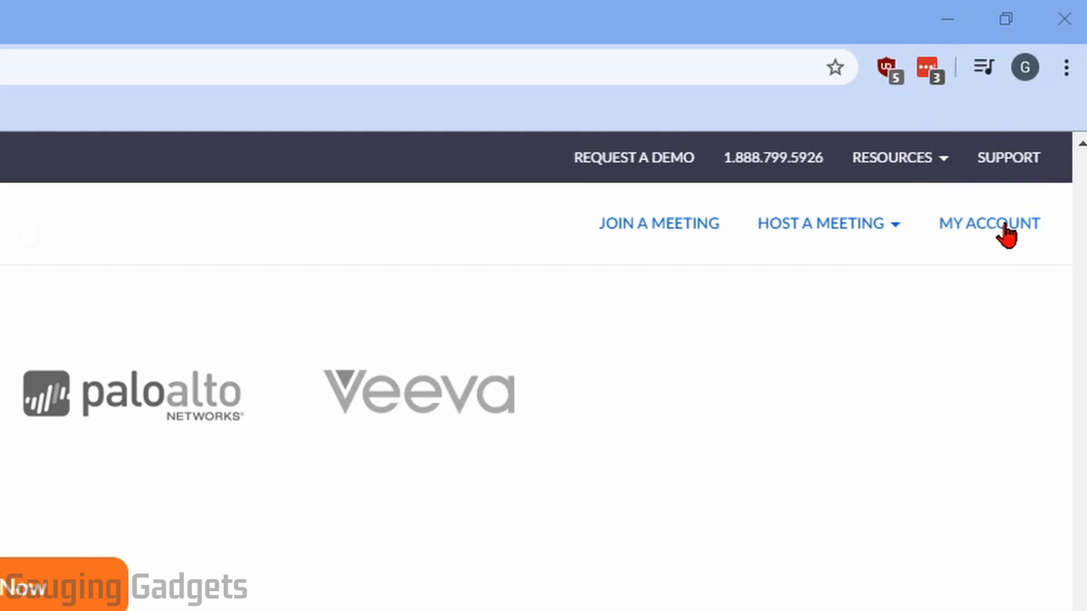
Go to the My Account profile page from the zoom.us home page
left_click(988, 223)
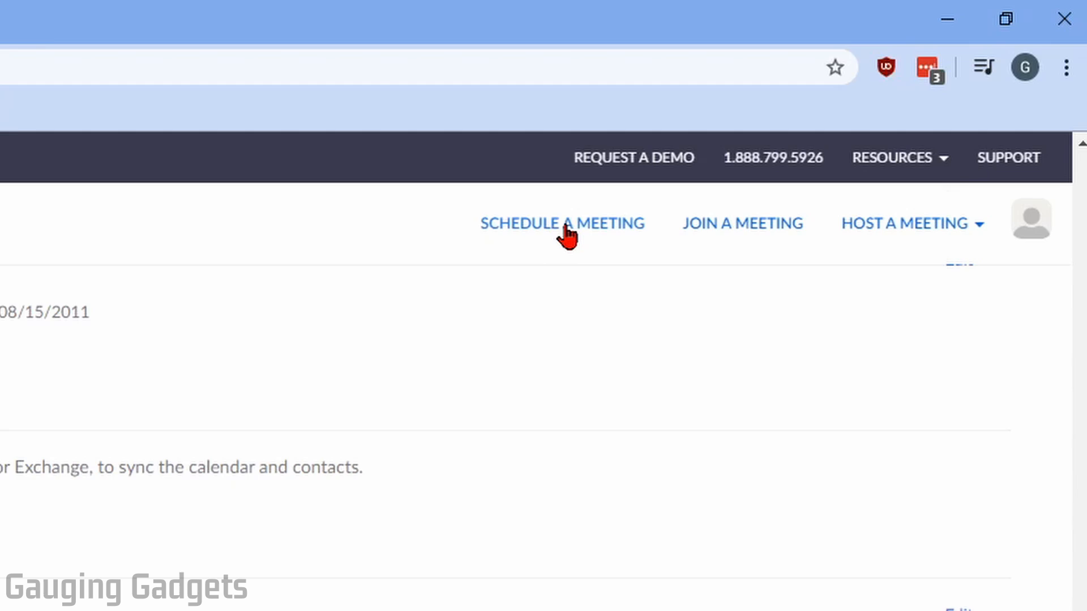
Bring up the Schedule a Meeting form with its default topic, date, time and duration
left_click(562, 223)
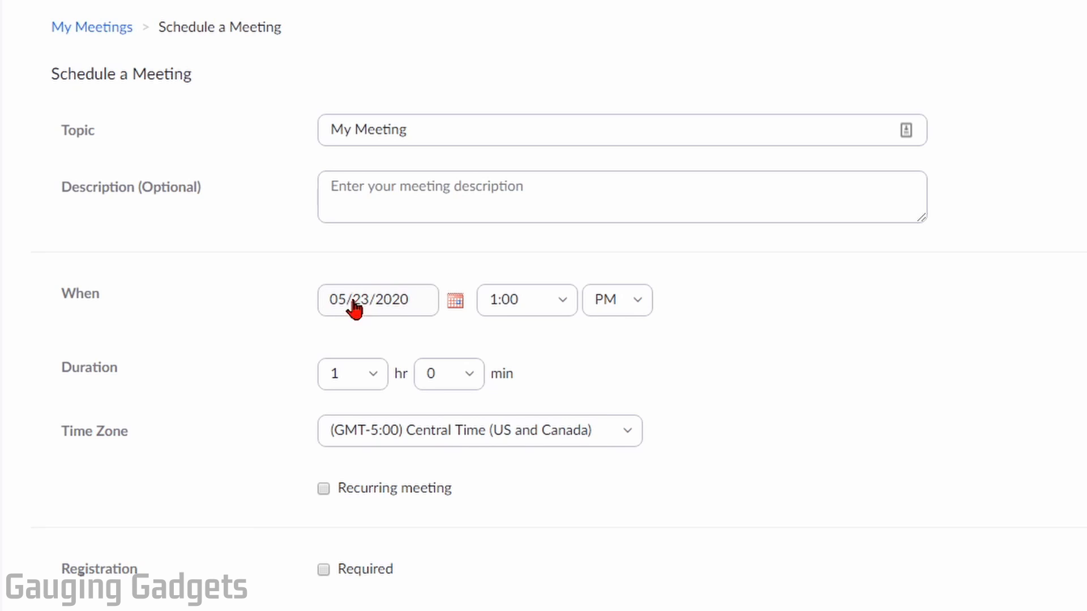
mouse_move(350, 355)
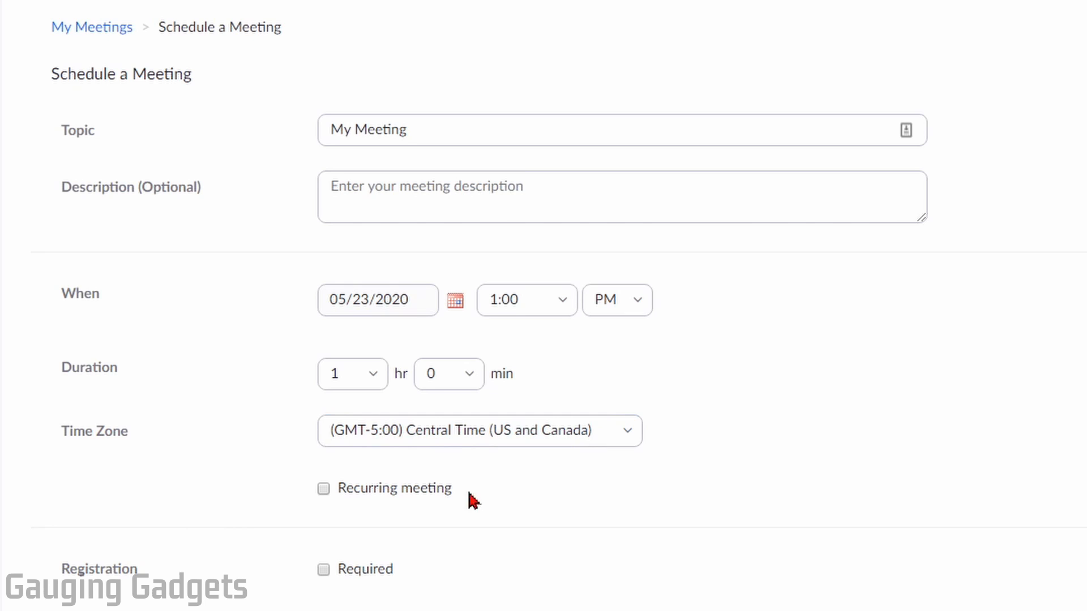
mouse_move(322, 488)
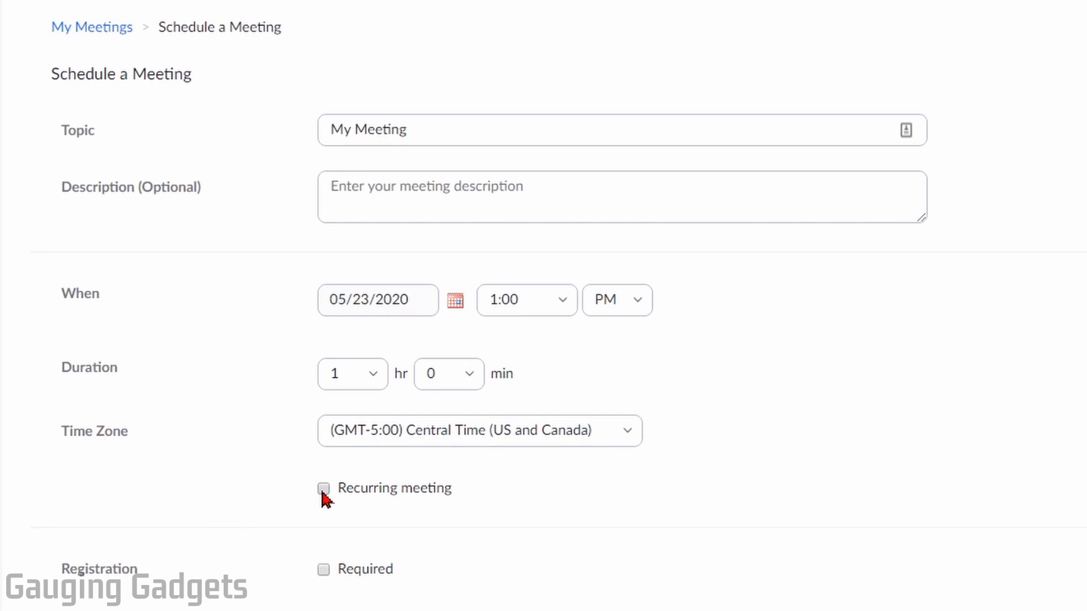
Make the meeting a weekly recurring one on Saturdays until Jul 4, 2020, seven occurrences
left_click(324, 488)
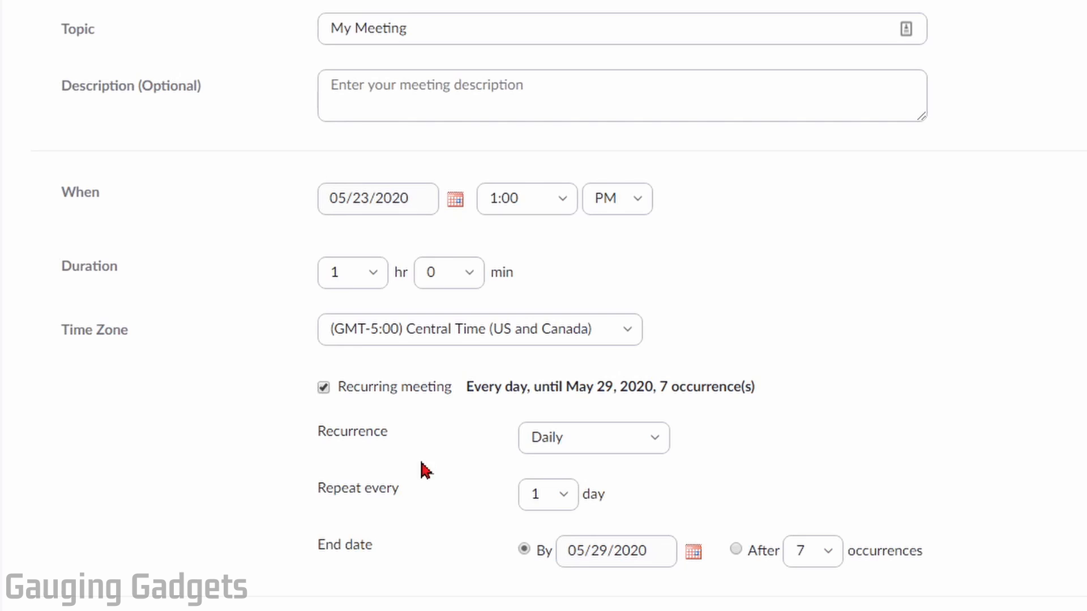
left_click(593, 437)
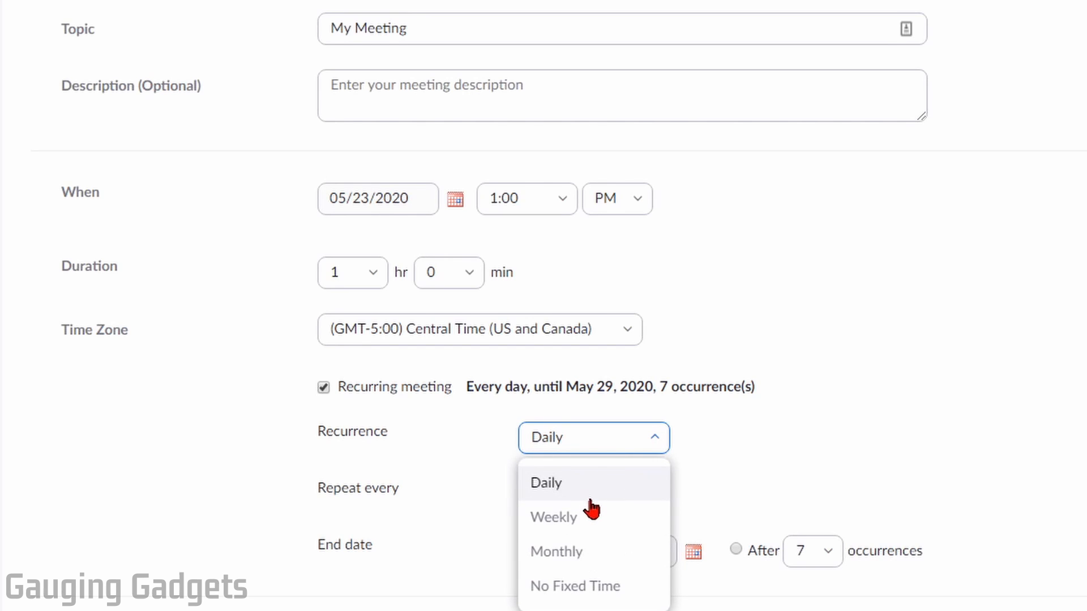
scroll("down", 3)
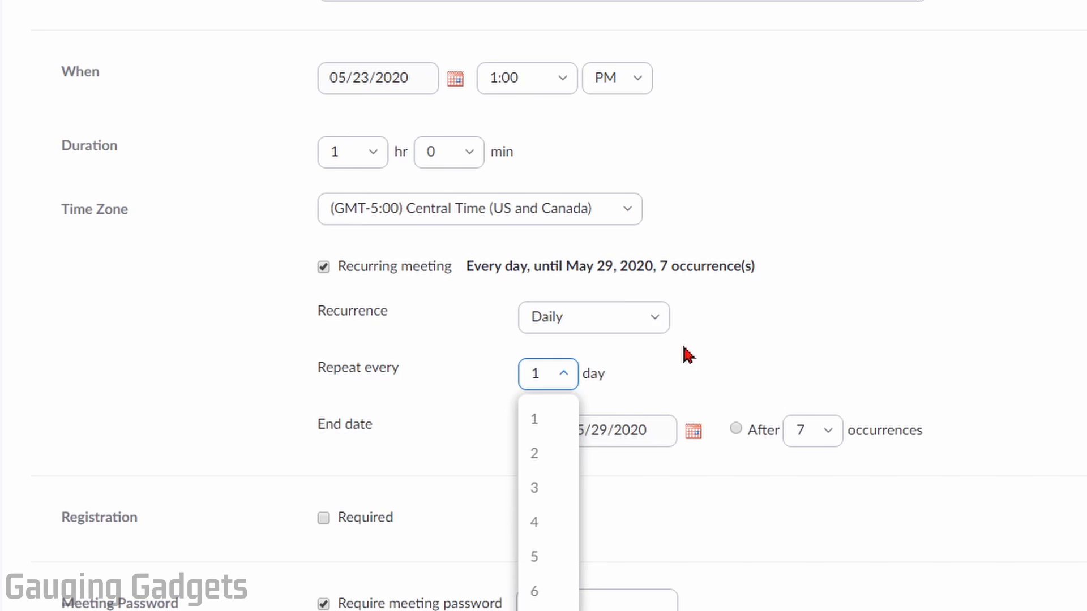
left_click(592, 318)
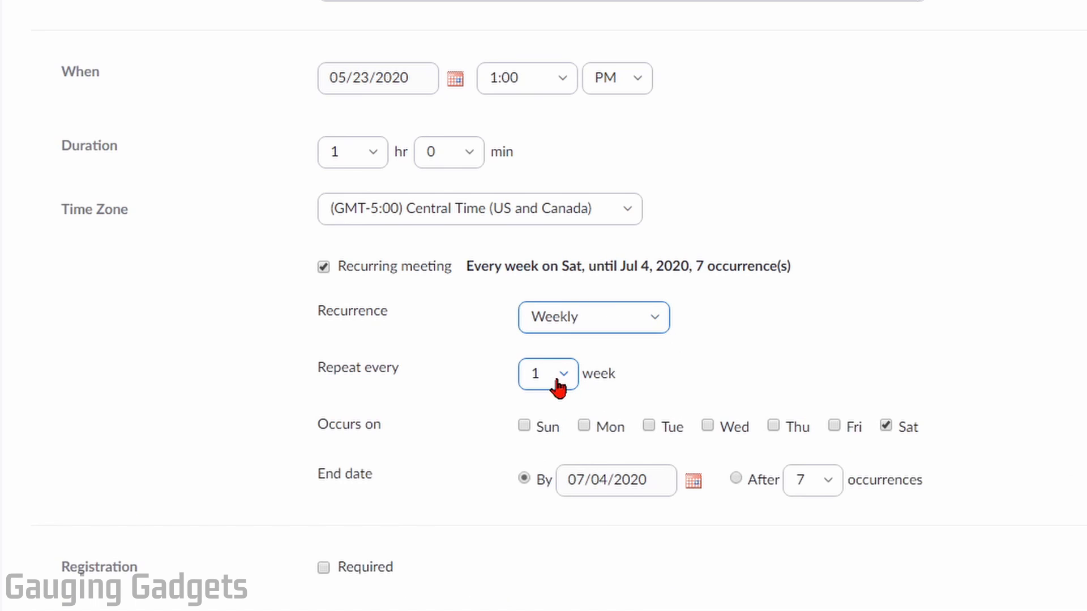
scroll("down", 3)
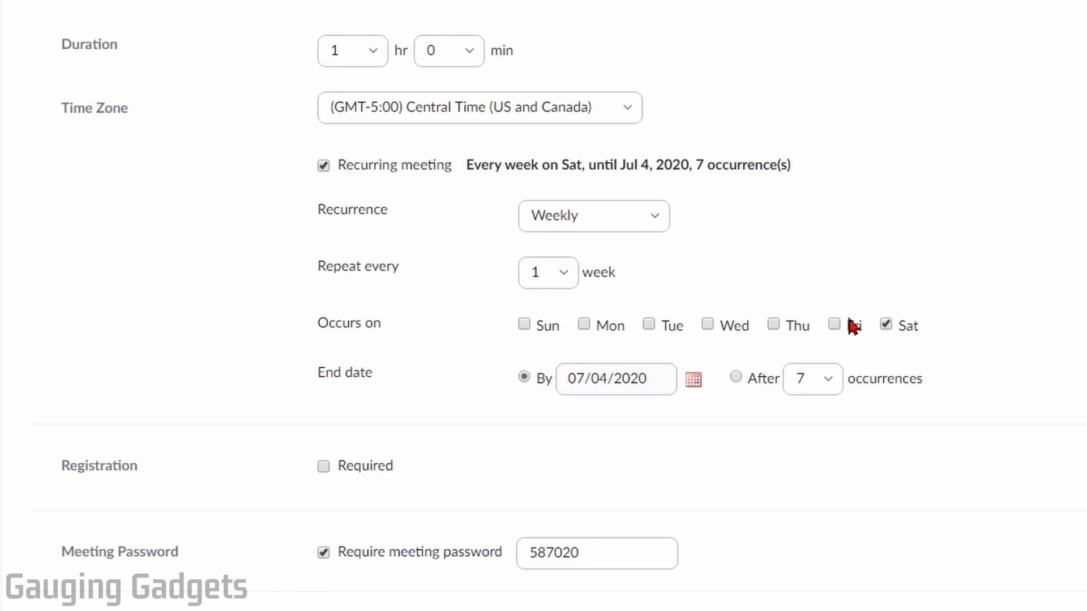
mouse_move(404, 352)
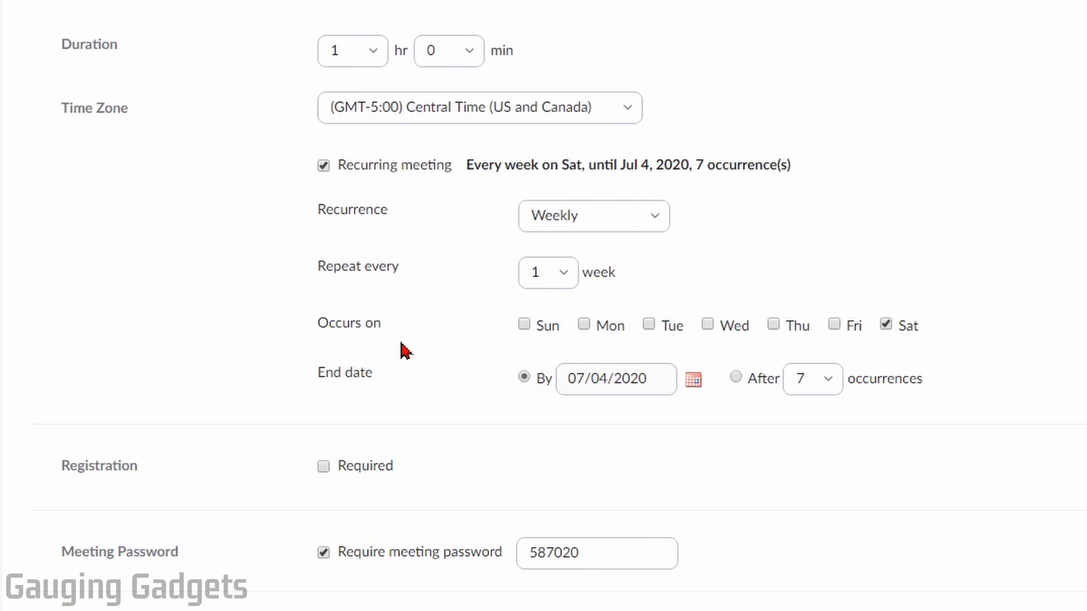
scroll("down", 3)
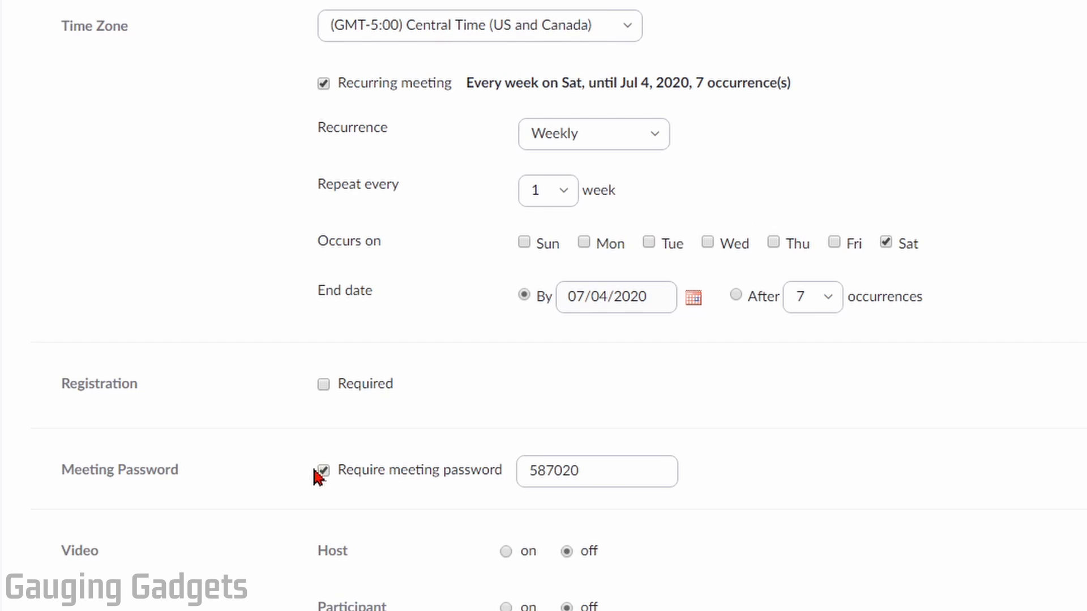
left_click(323, 470)
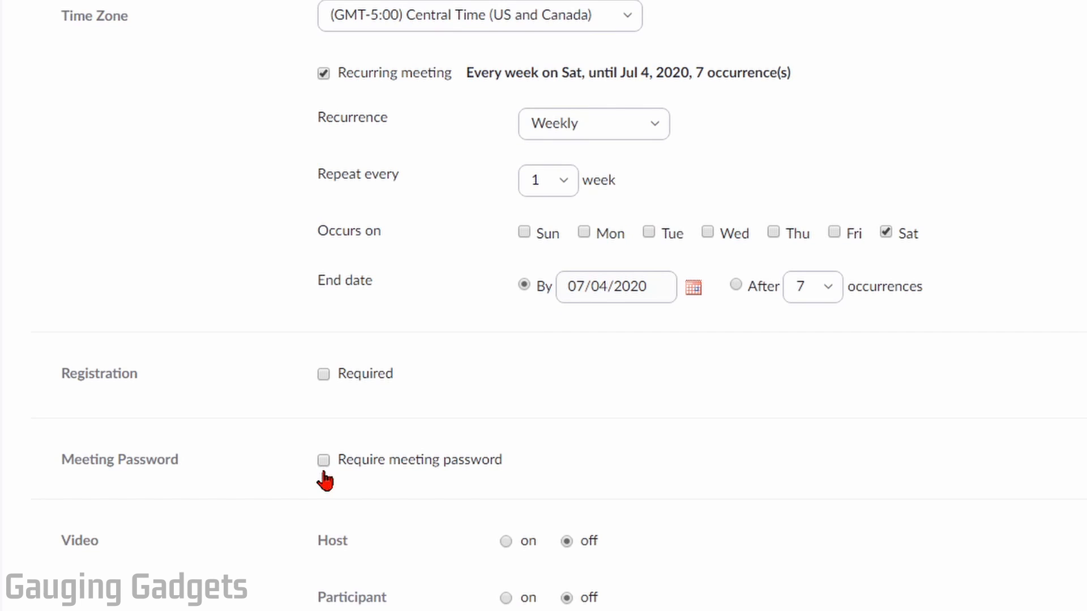
left_click(324, 460)
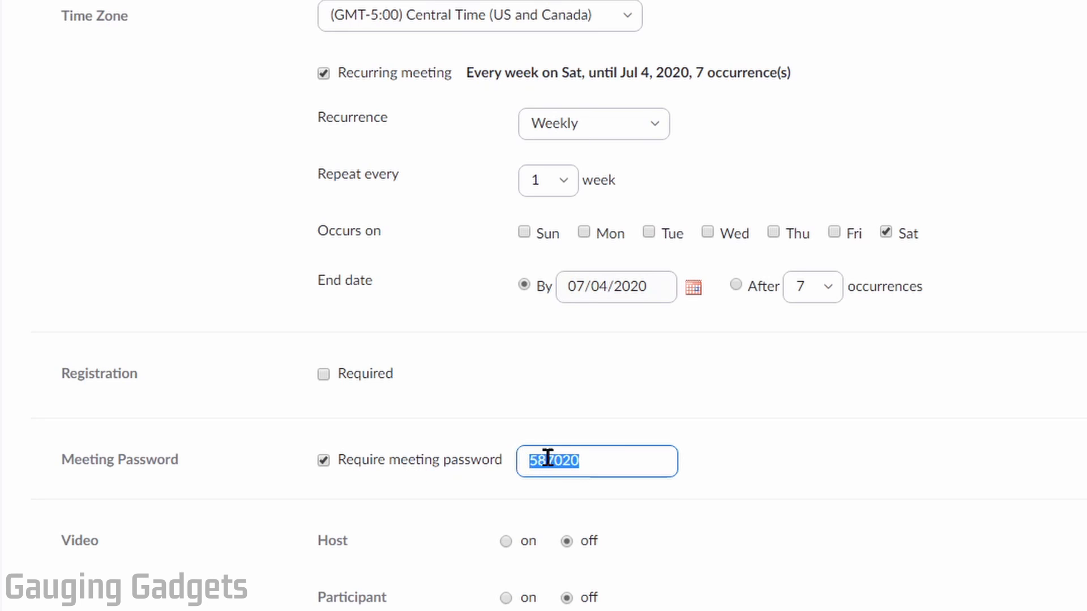
scroll("down", 3)
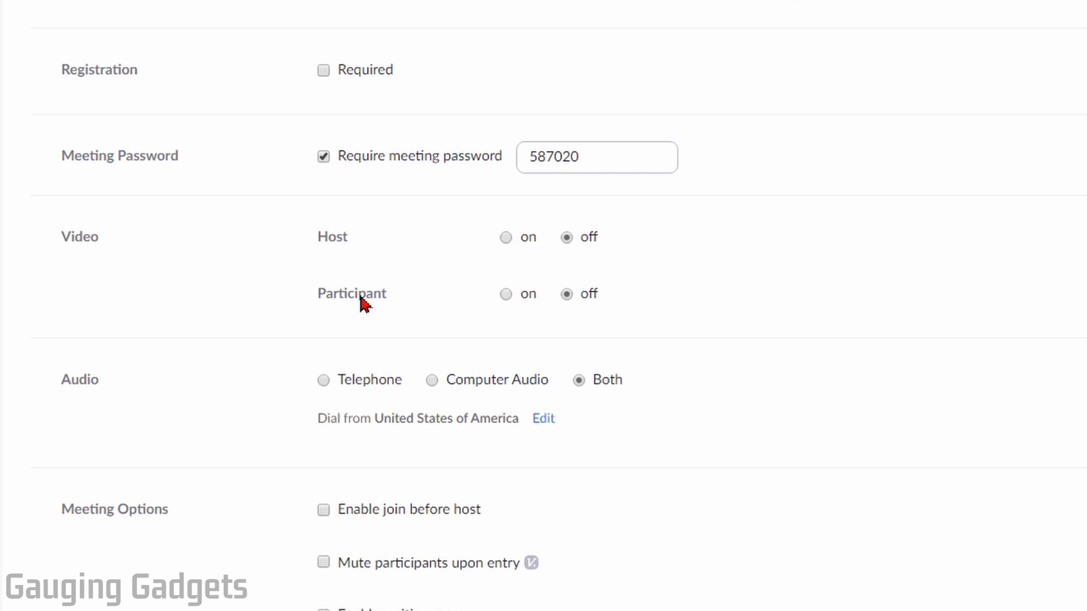
mouse_move(411, 298)
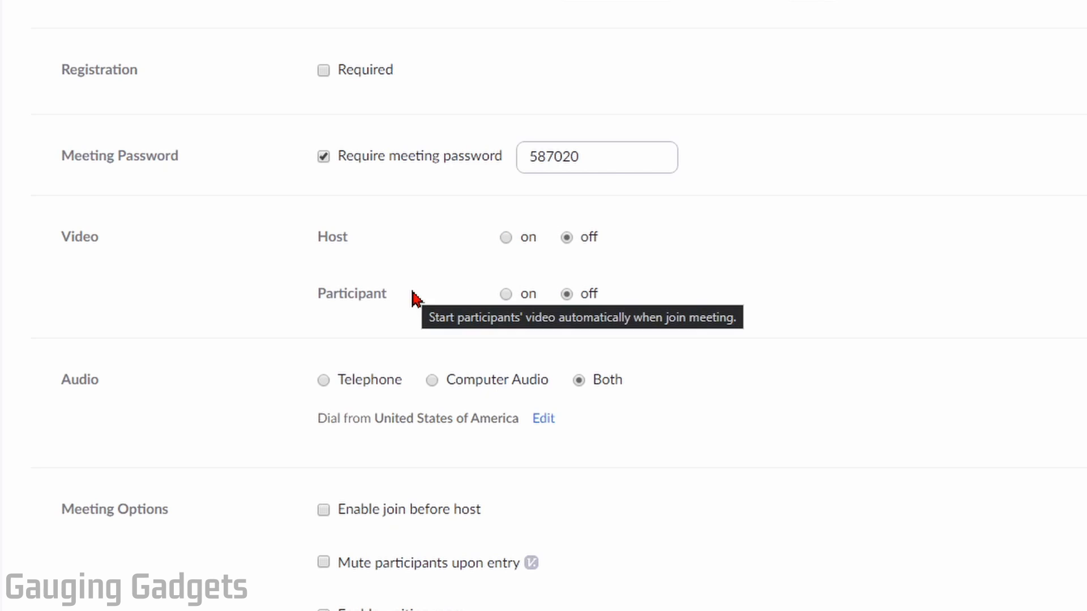
mouse_move(615, 380)
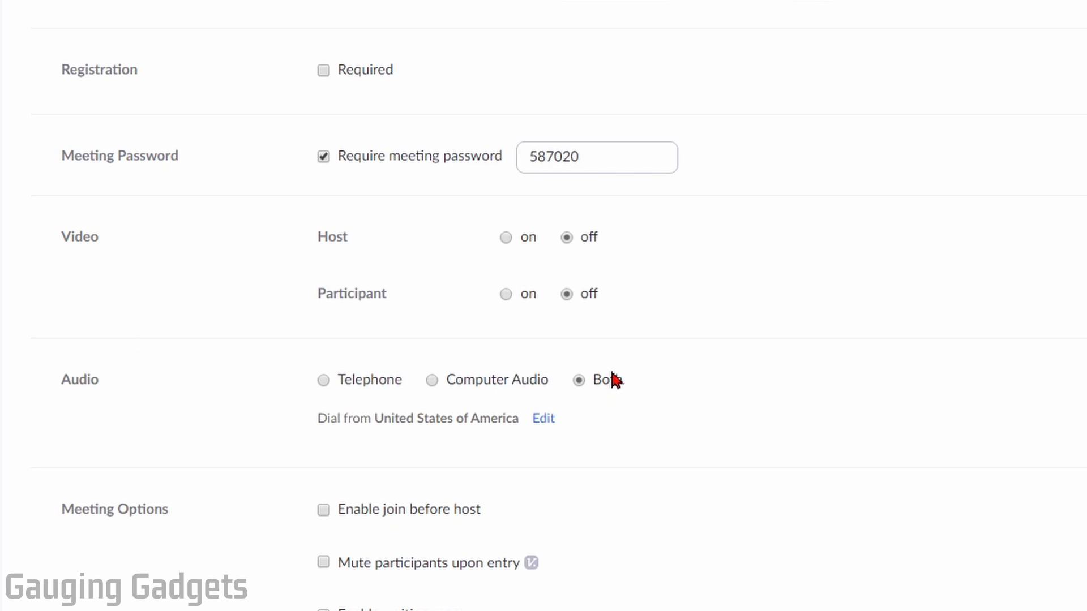
mouse_move(598, 367)
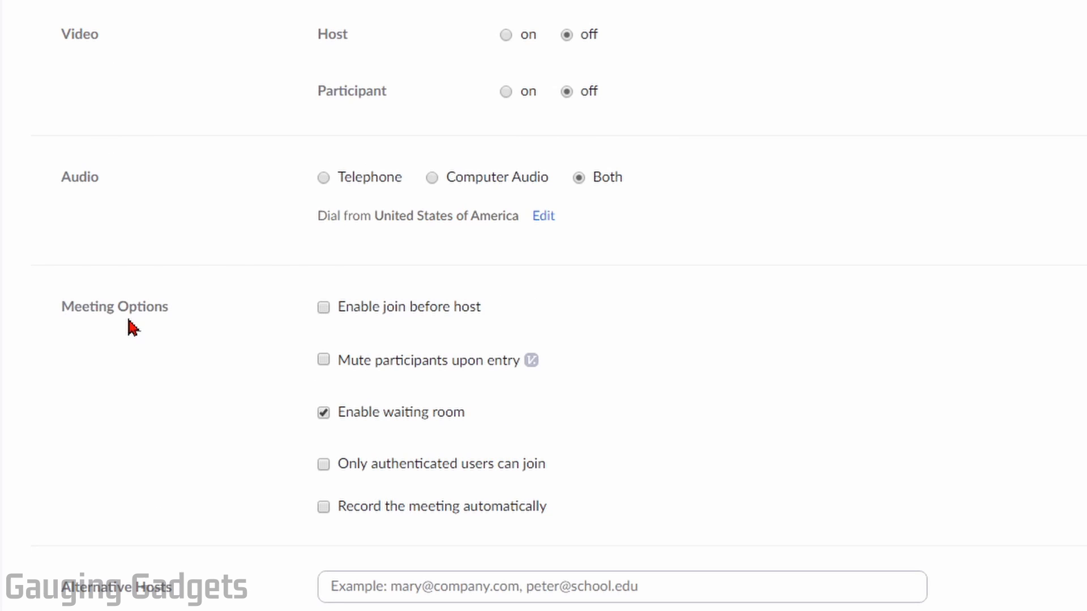
mouse_move(518, 319)
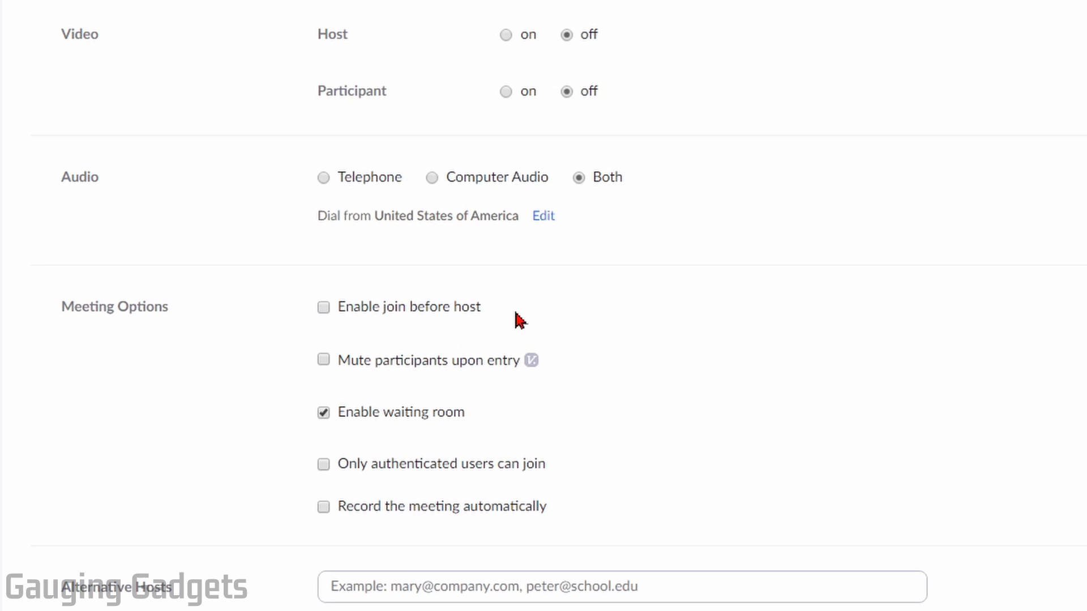
mouse_move(410, 373)
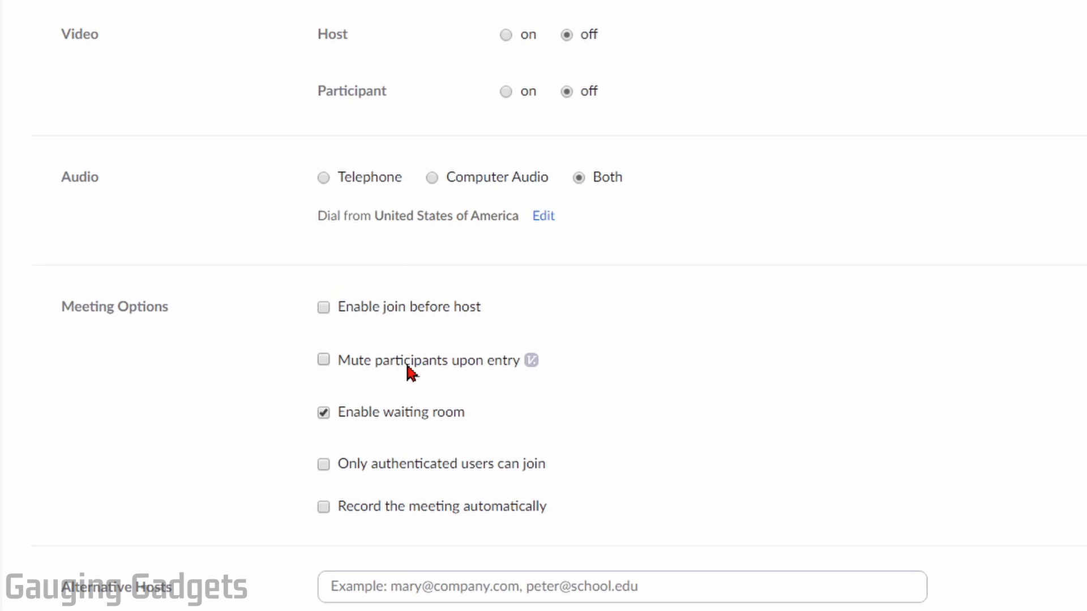
mouse_move(476, 379)
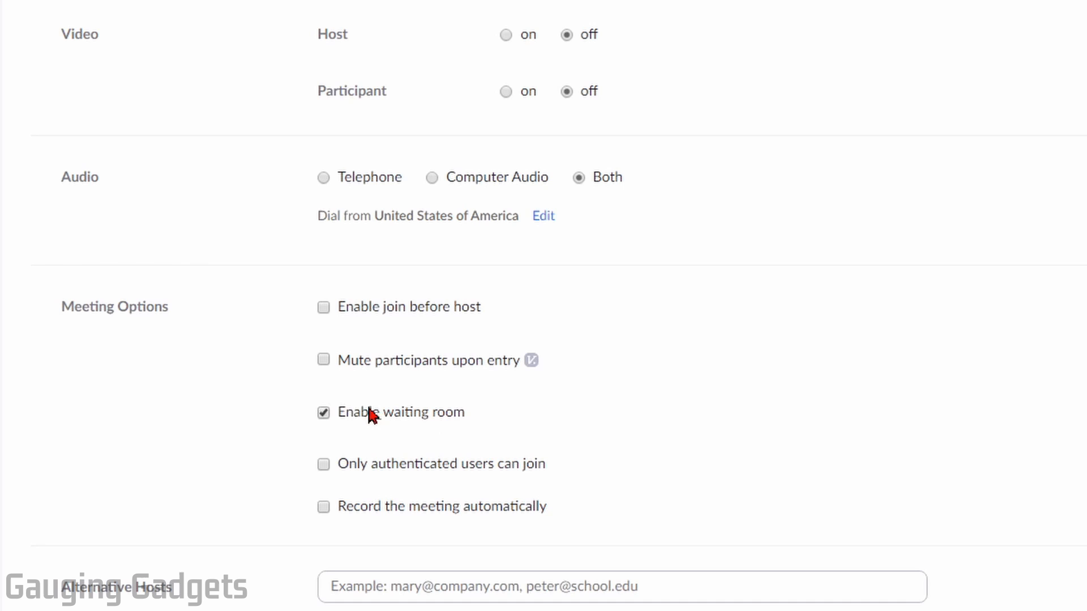
mouse_move(534, 472)
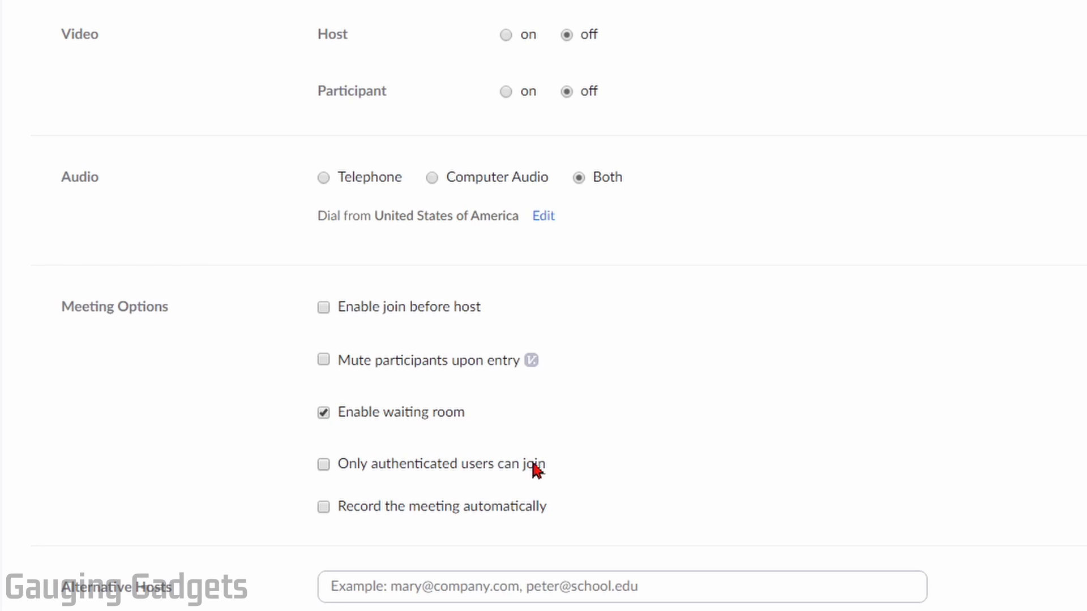
mouse_move(398, 489)
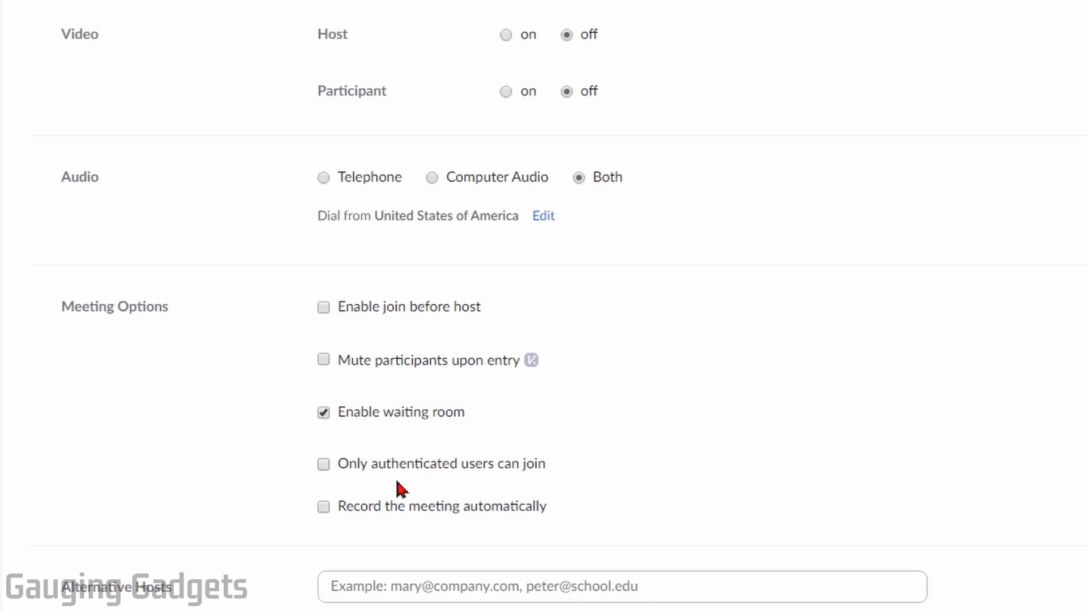
mouse_move(463, 514)
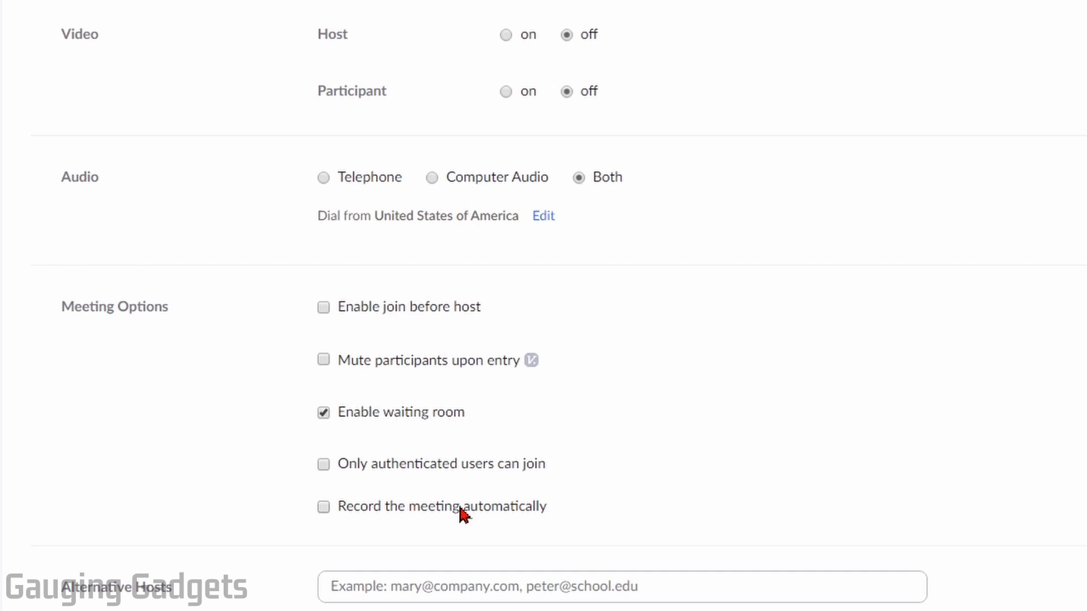
scroll("down", 3)
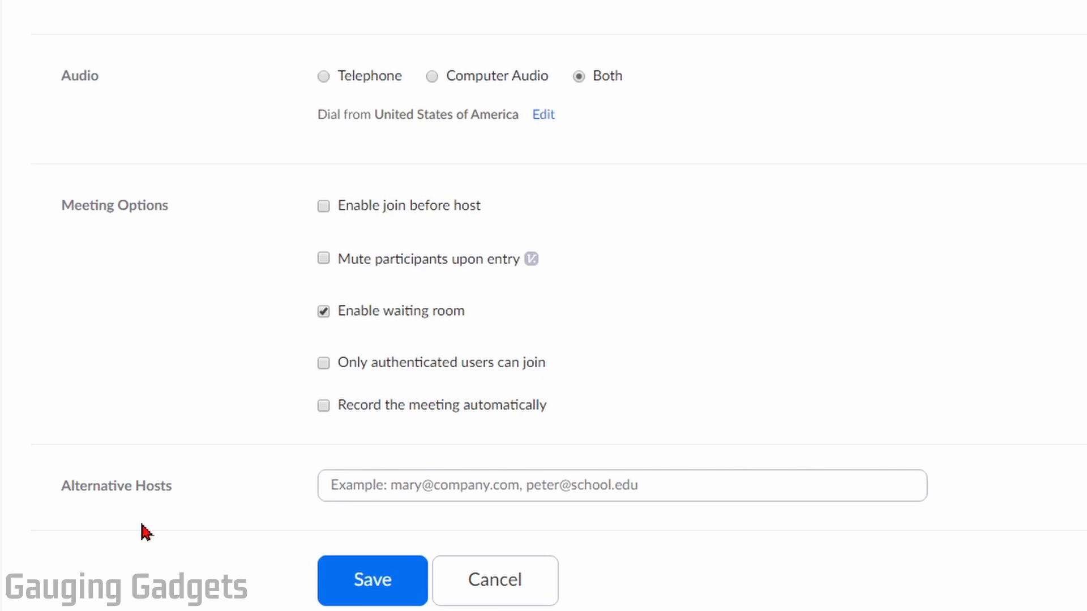
scroll("down", 3)
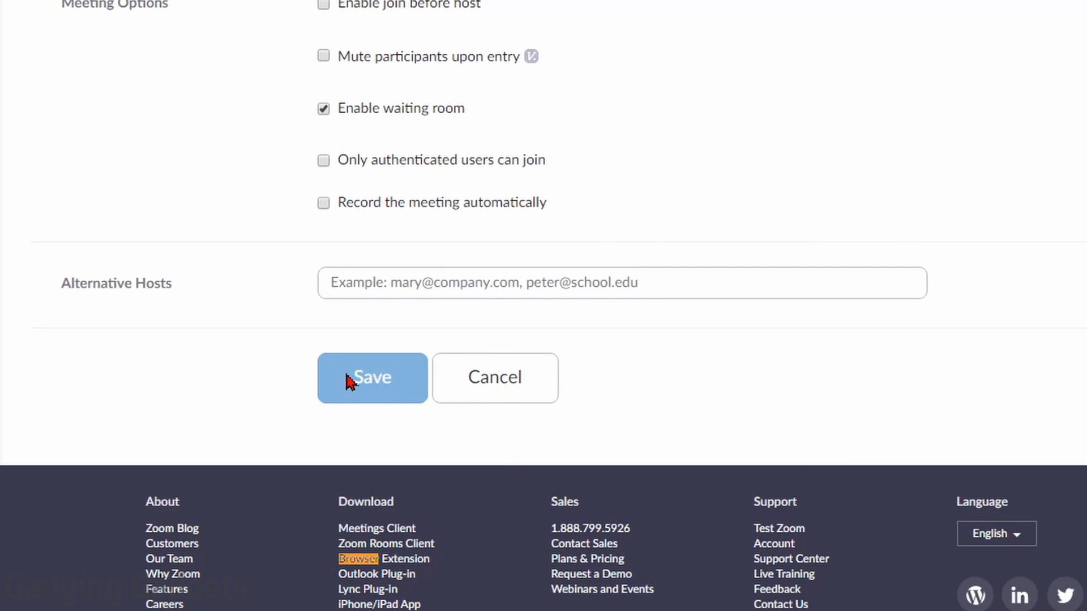
left_click(373, 378)
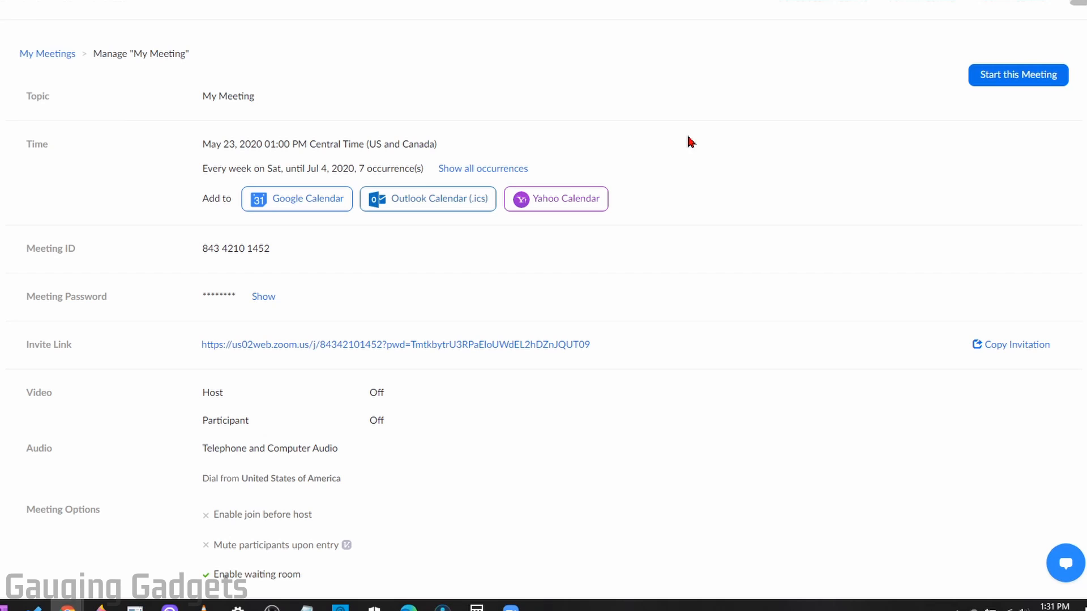
mouse_move(204, 192)
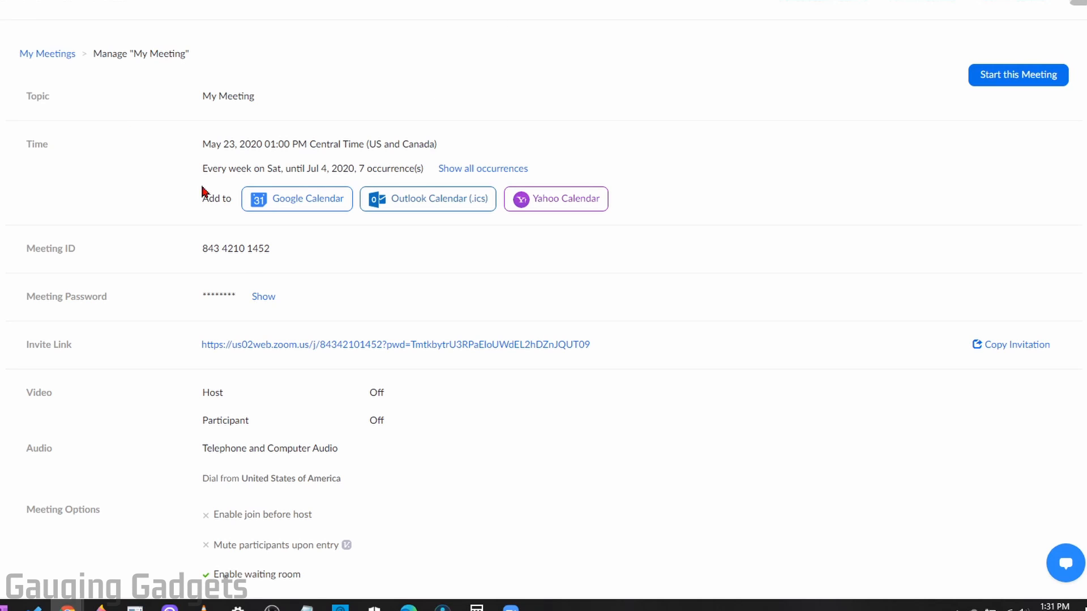
left_click(427, 199)
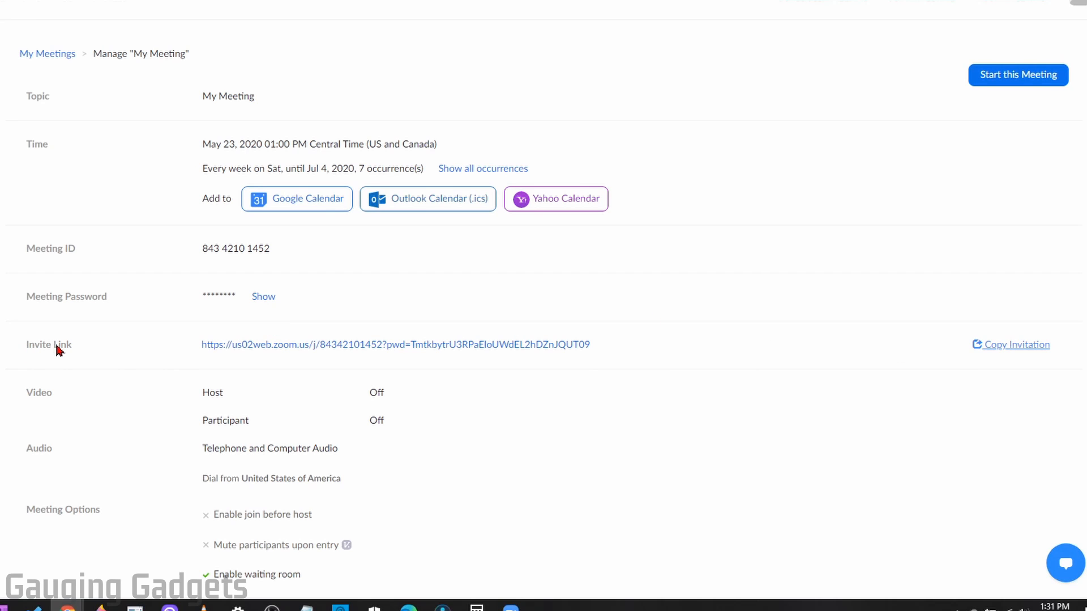
mouse_move(421, 345)
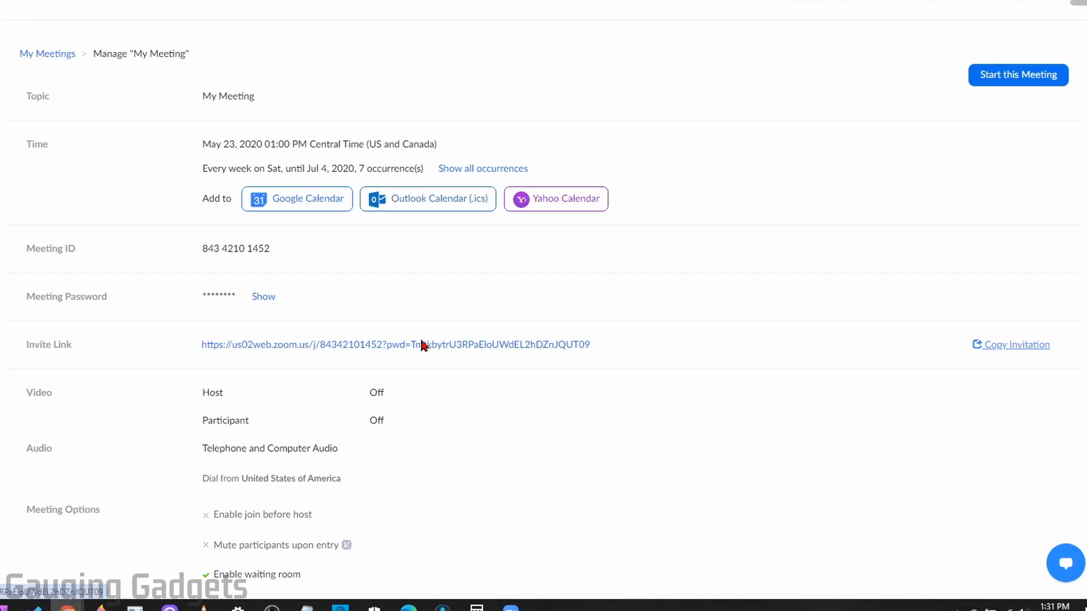
Copy the Invite Link URL address from the meeting details page
right_click(421, 345)
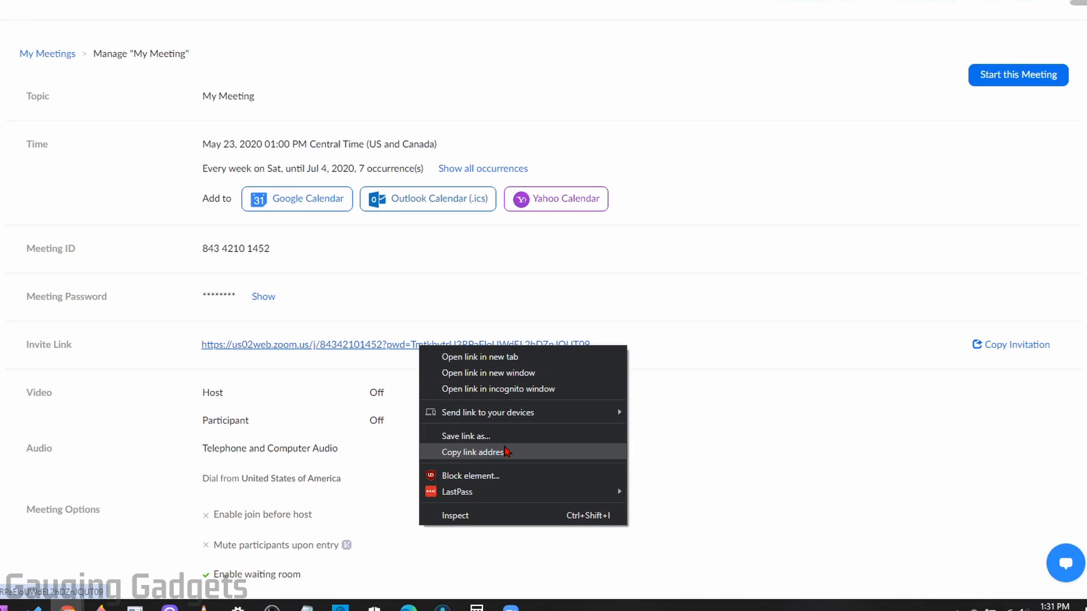
left_click(472, 451)
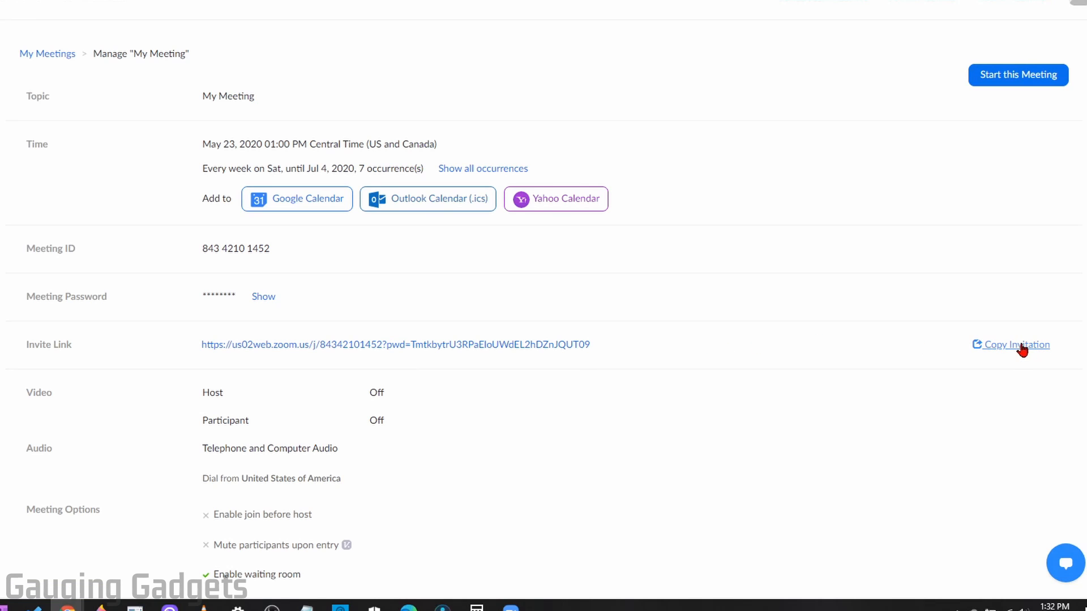
left_click(1016, 344)
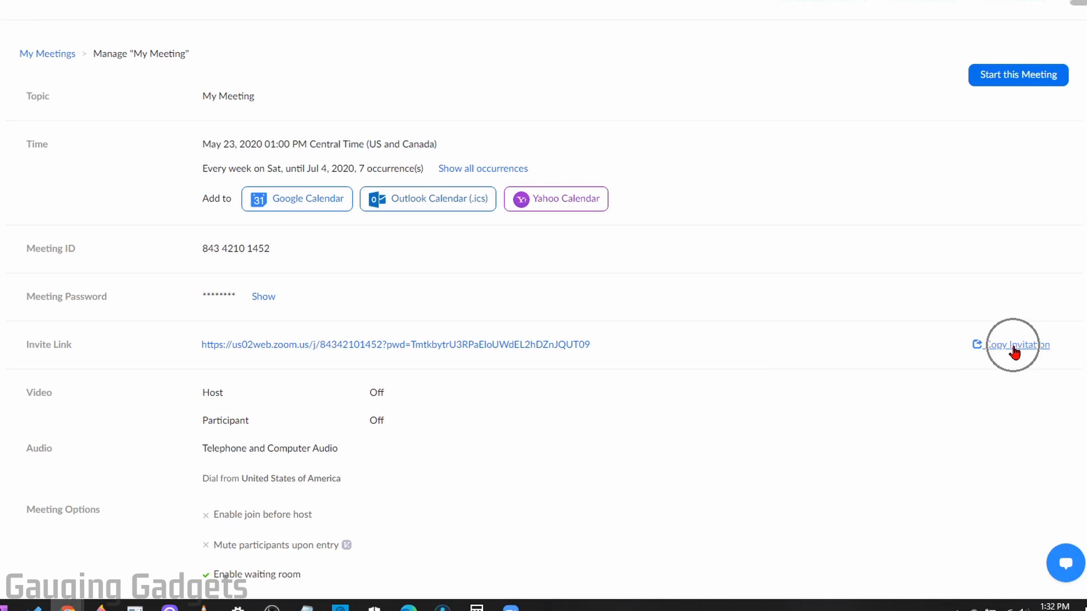
Copy the whole invitation, with all weekly dates and dial-in details, using Copy Meeting Invitation
left_click(1015, 344)
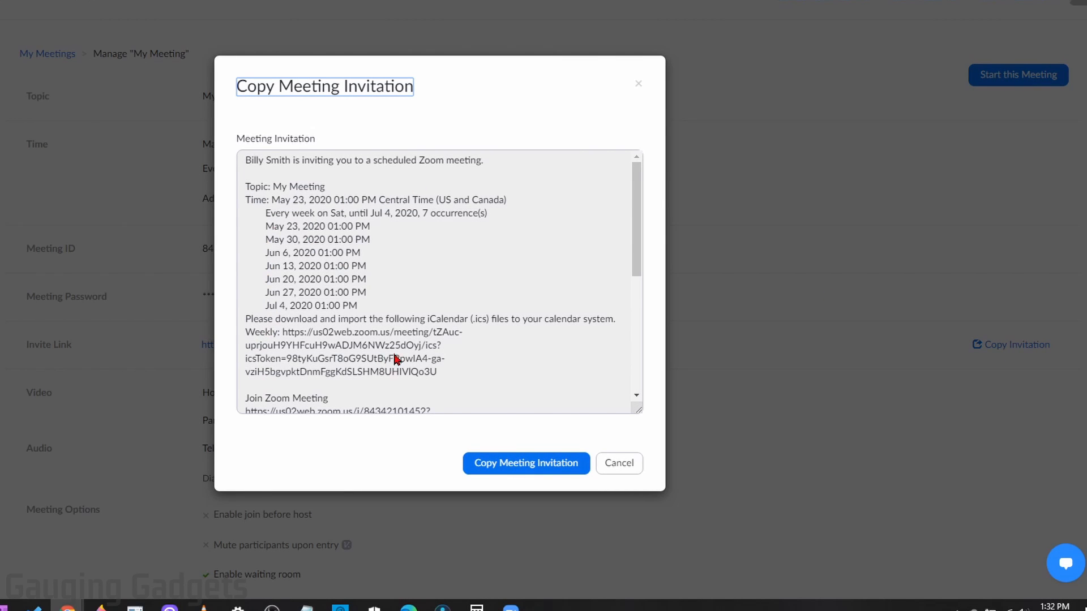
mouse_move(298, 291)
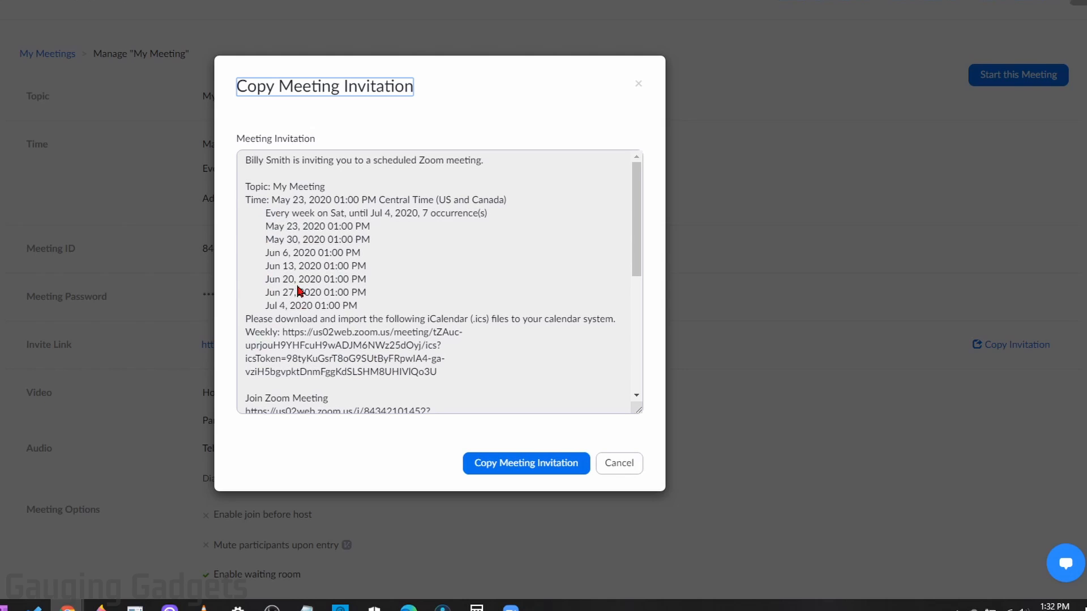
scroll("down", 3)
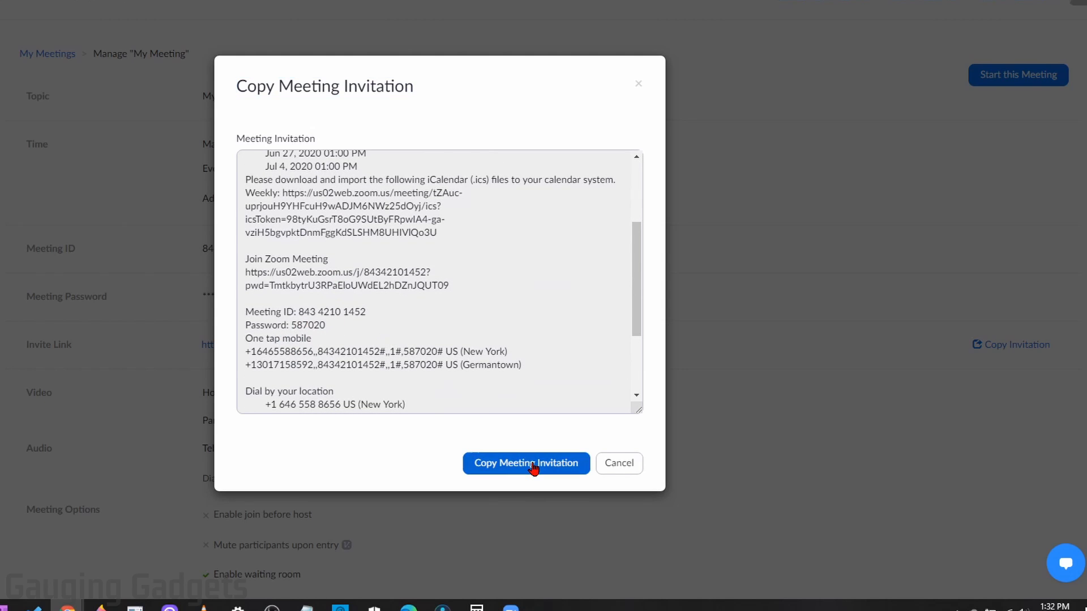
left_click(526, 463)
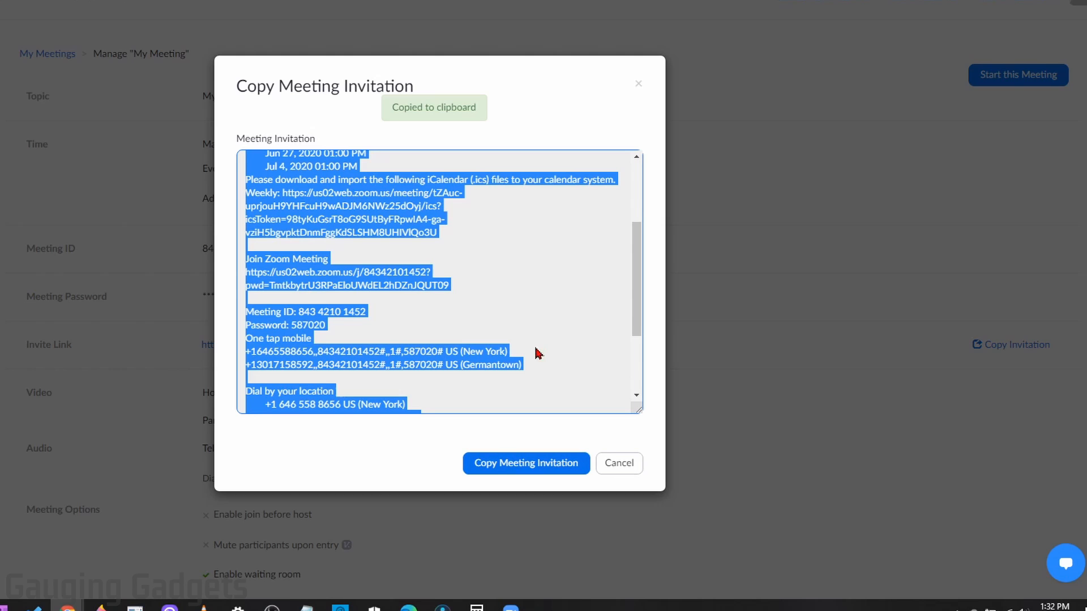
mouse_move(546, 341)
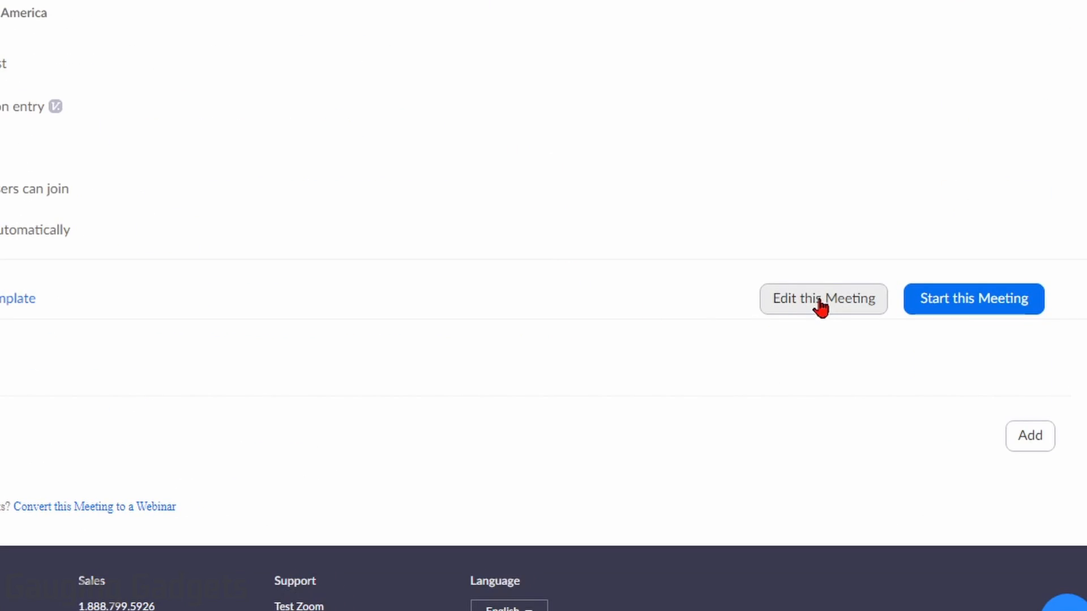
Edit only this occurrence of My Meeting and save it
left_click(823, 299)
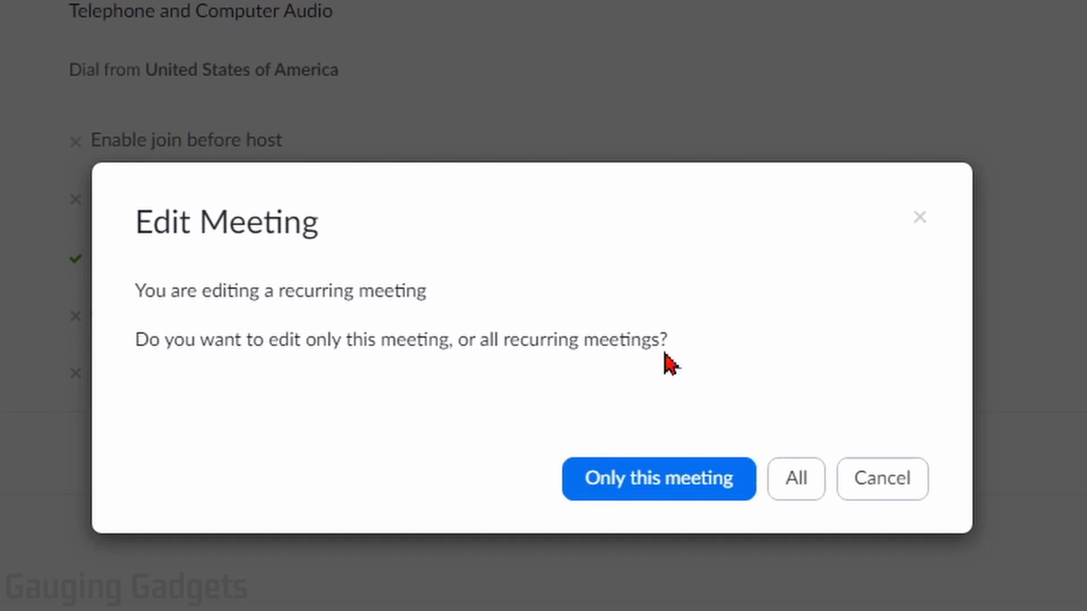
mouse_move(510, 407)
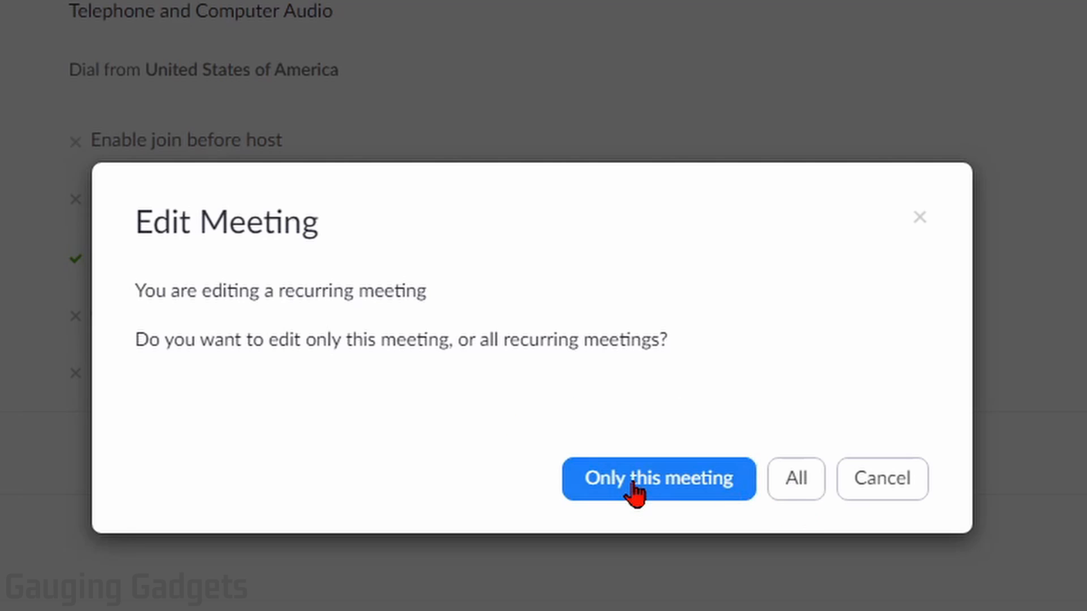
left_click(658, 478)
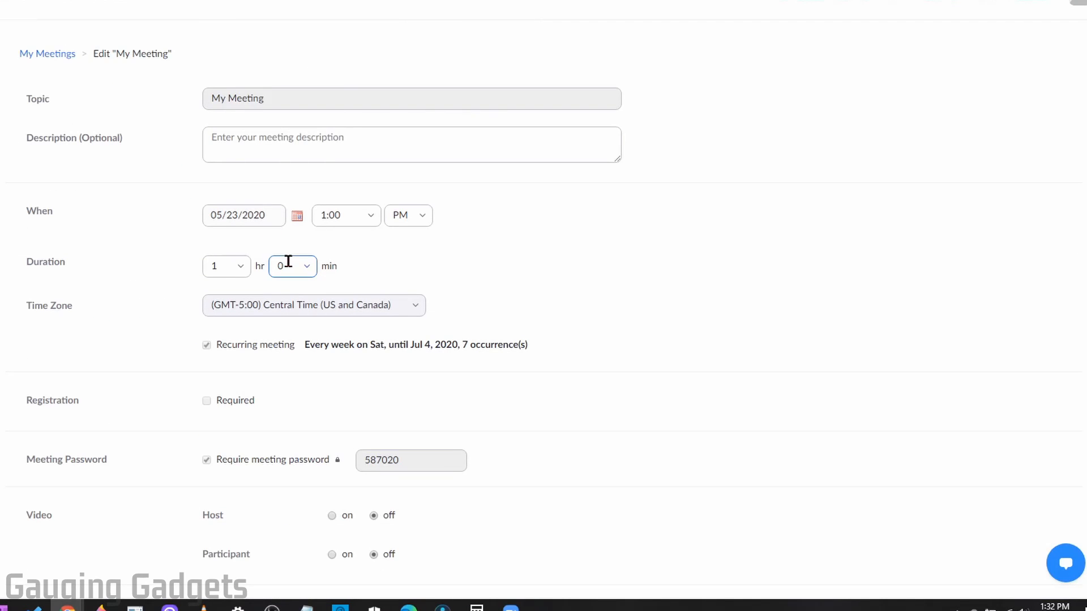
scroll("down", 3)
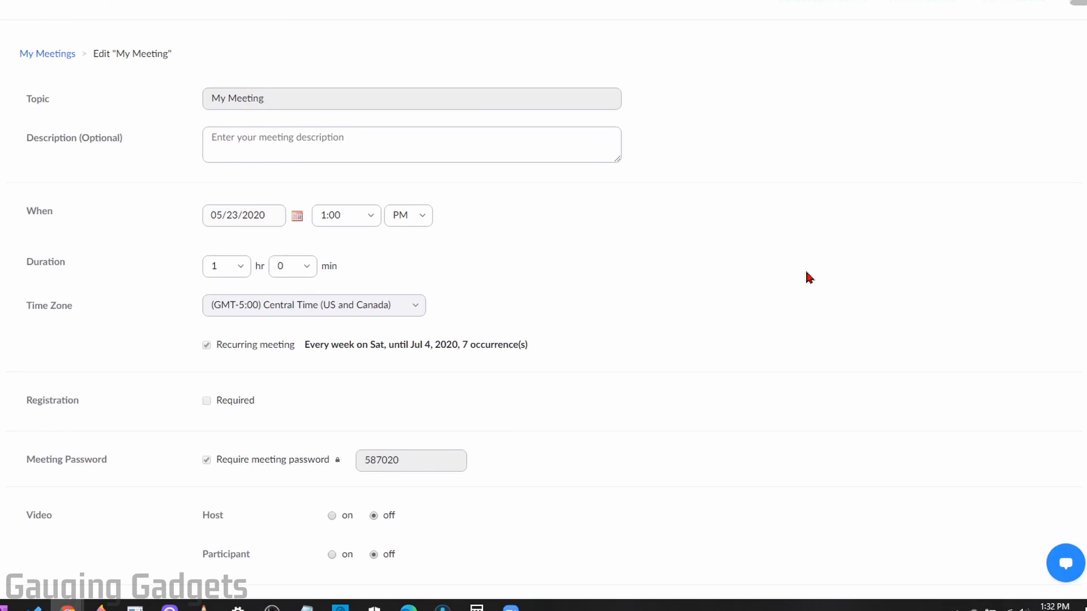
scroll("down", 3)
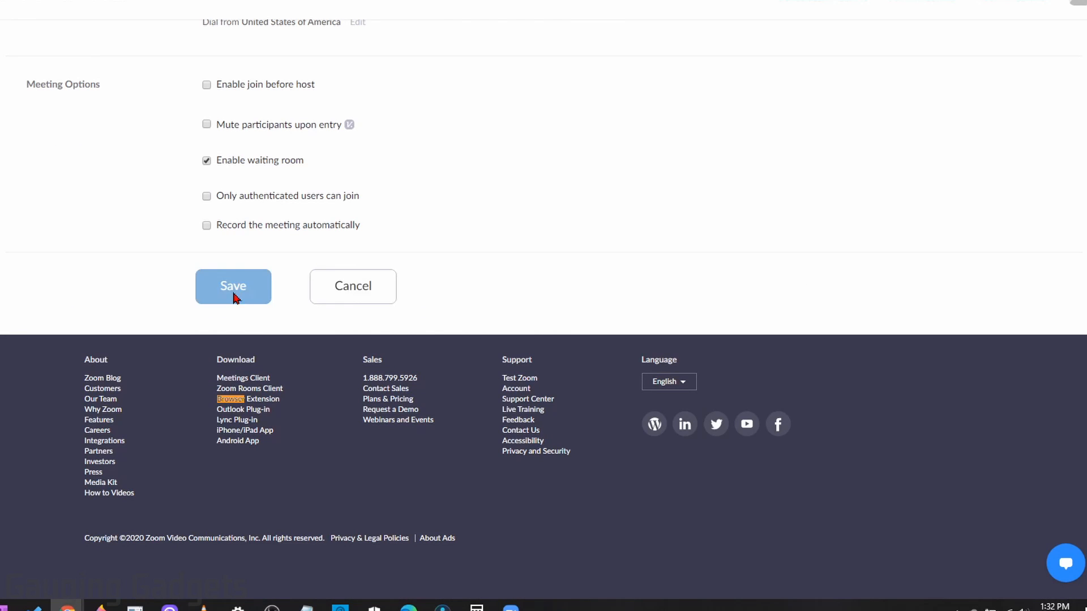
left_click(232, 287)
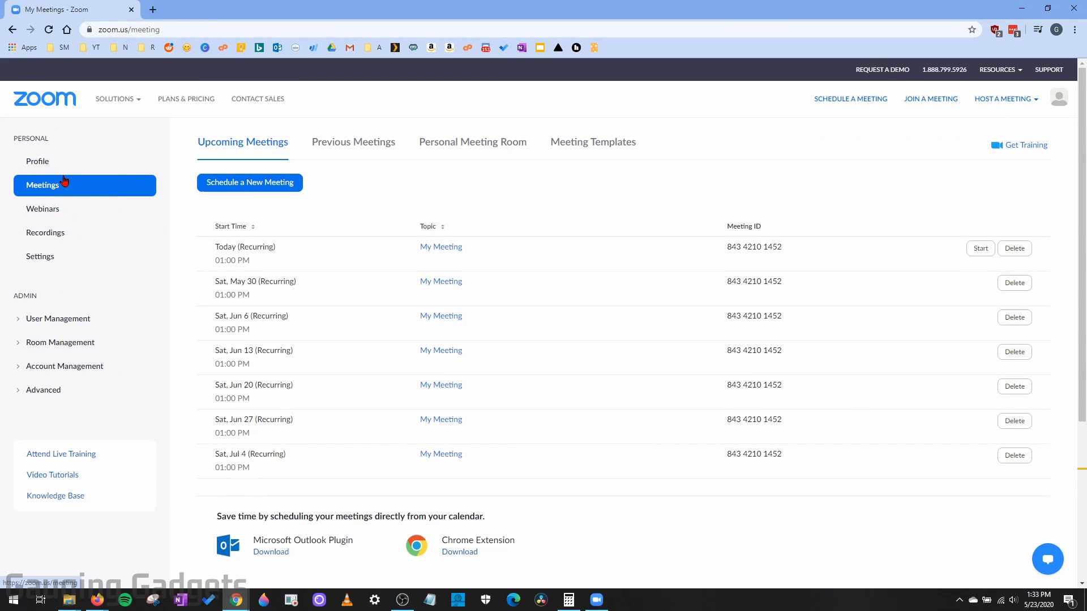
mouse_move(917, 158)
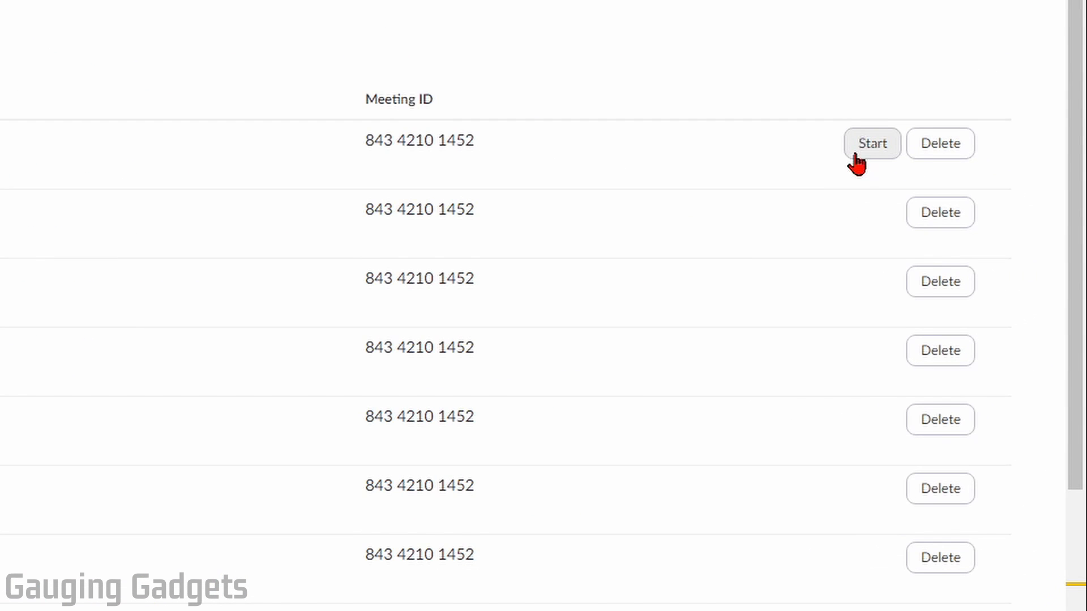
Start today's recurring My Meeting and allow the browser to launch the Zoom app
left_click(870, 144)
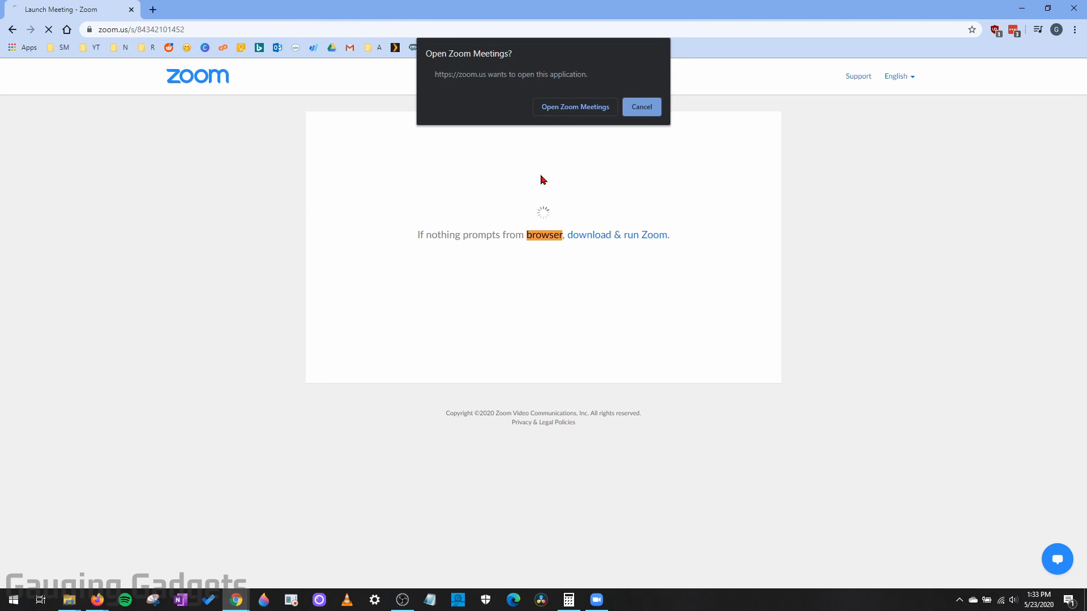
left_click(574, 107)
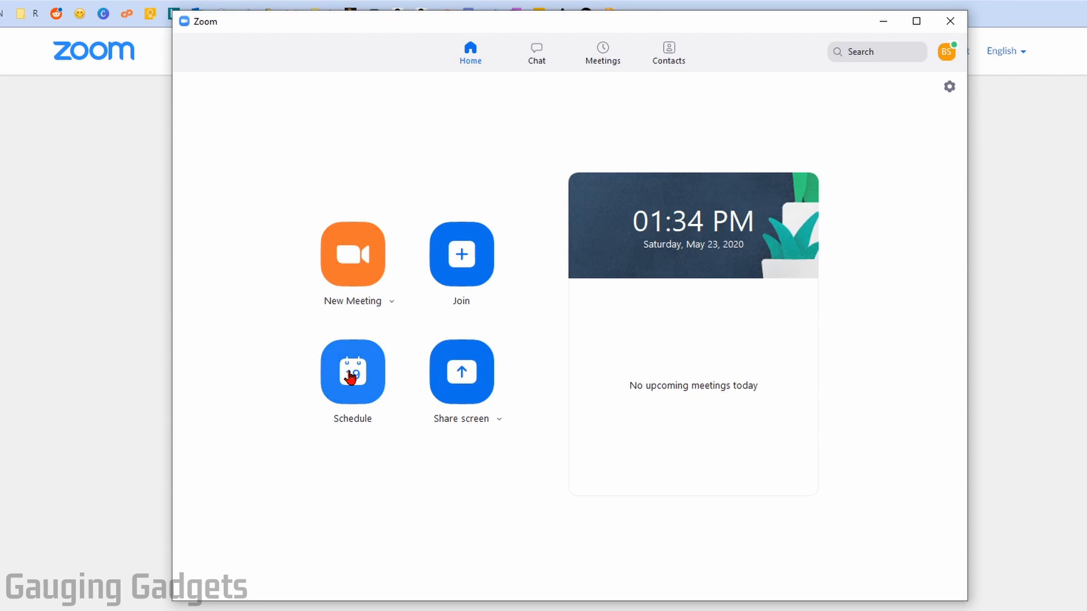
Bring up the desktop client's Schedule Meeting window with its default Saturday 2:00 PM, one-hour settings
left_click(352, 374)
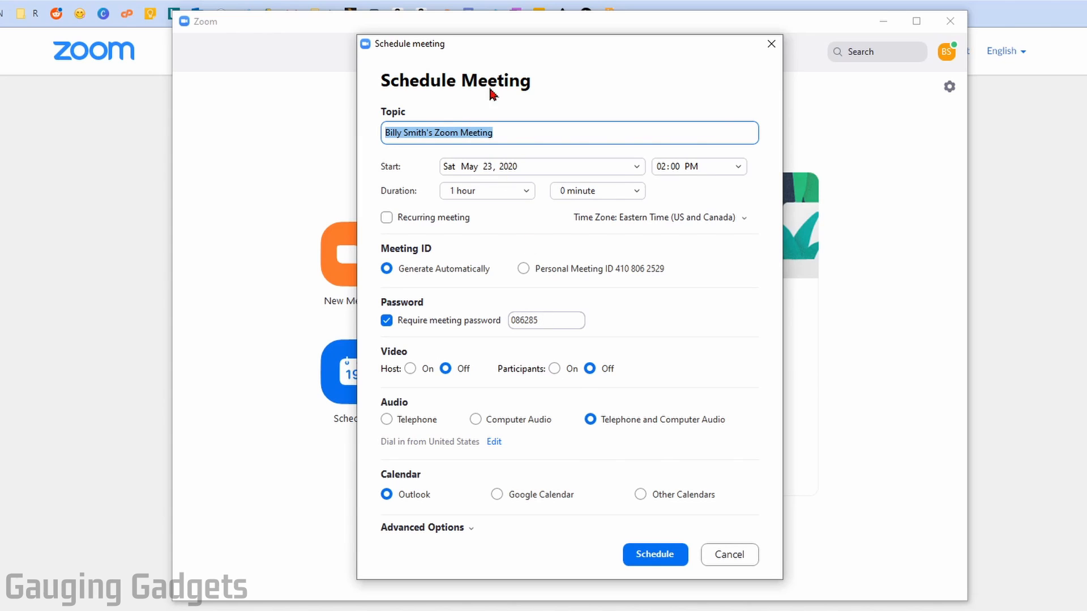
mouse_move(747, 256)
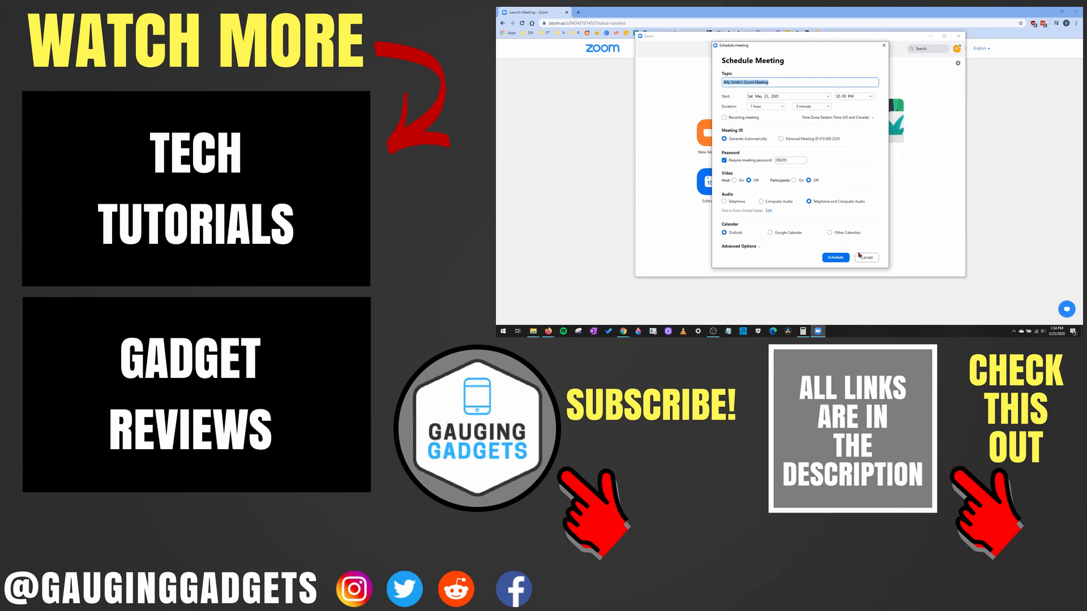
Cancel the desktop Schedule Meeting window, returning to the Home screen
left_click(865, 257)
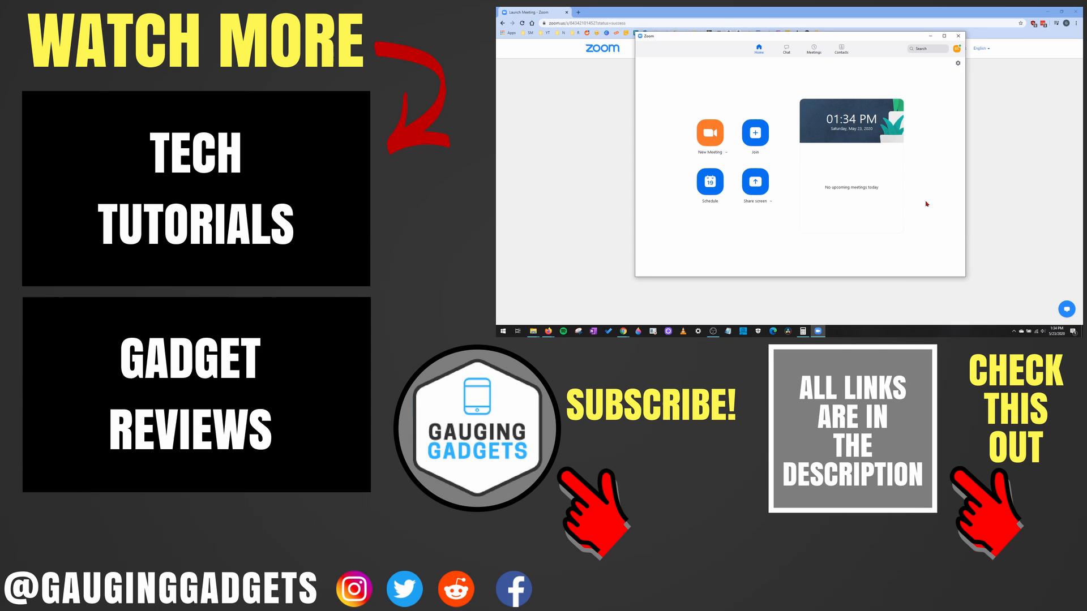
mouse_move(938, 197)
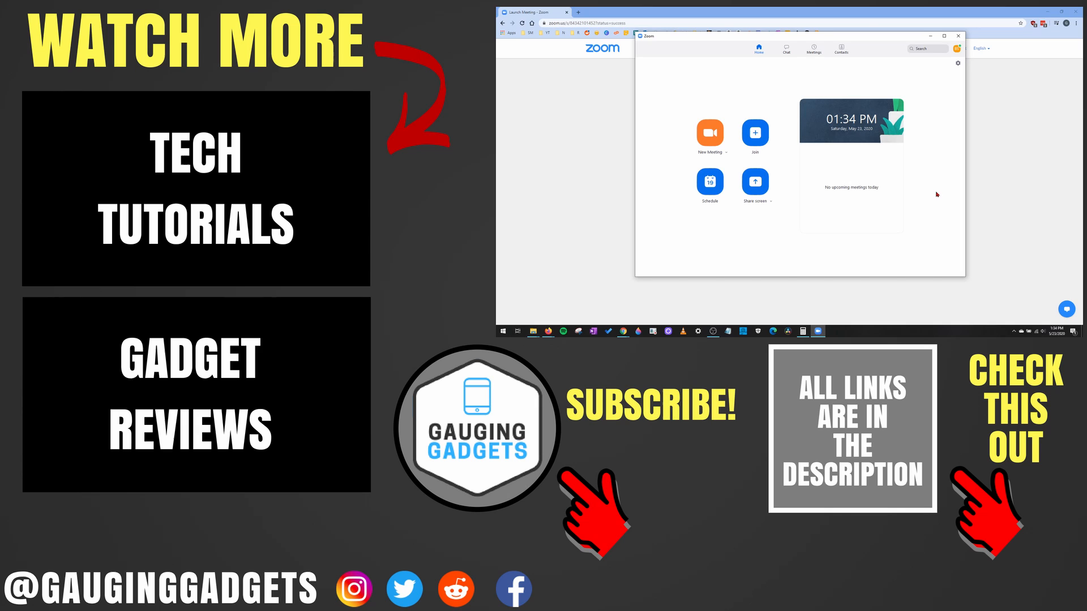
mouse_move(940, 194)
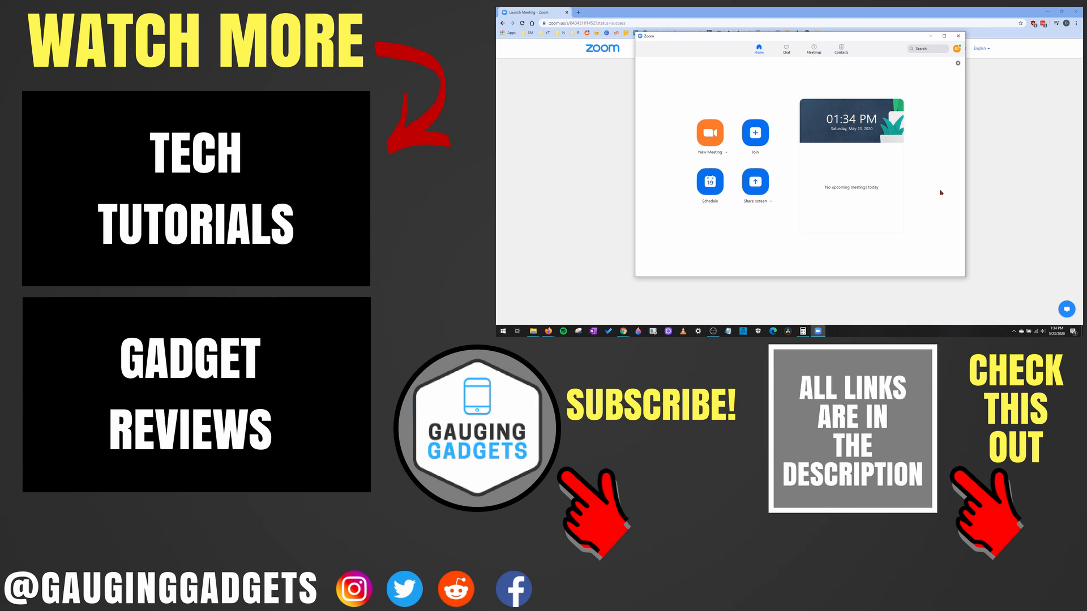
mouse_move(941, 192)
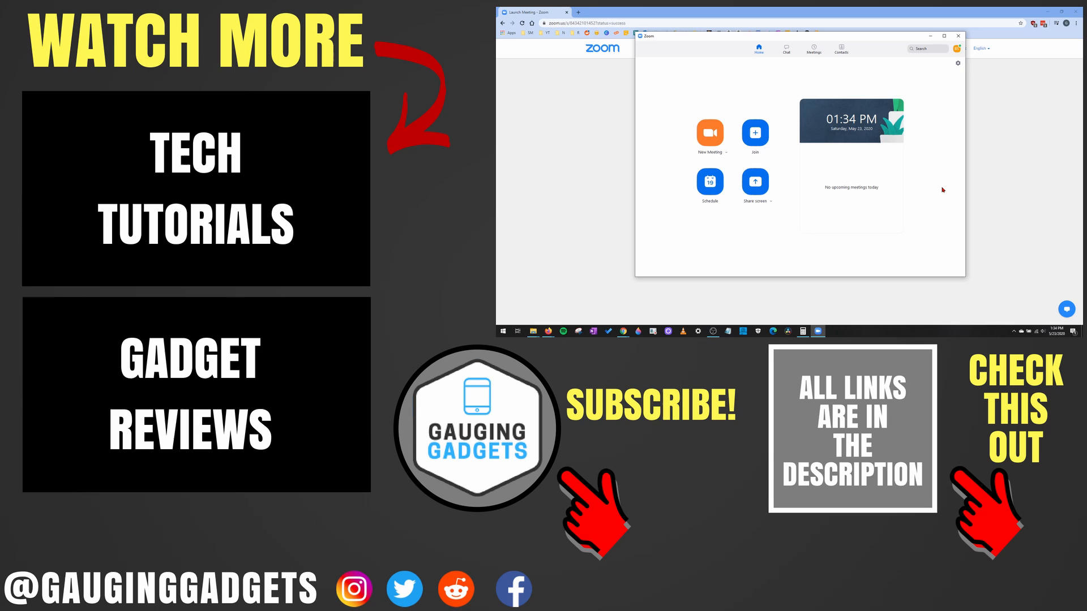
mouse_move(946, 183)
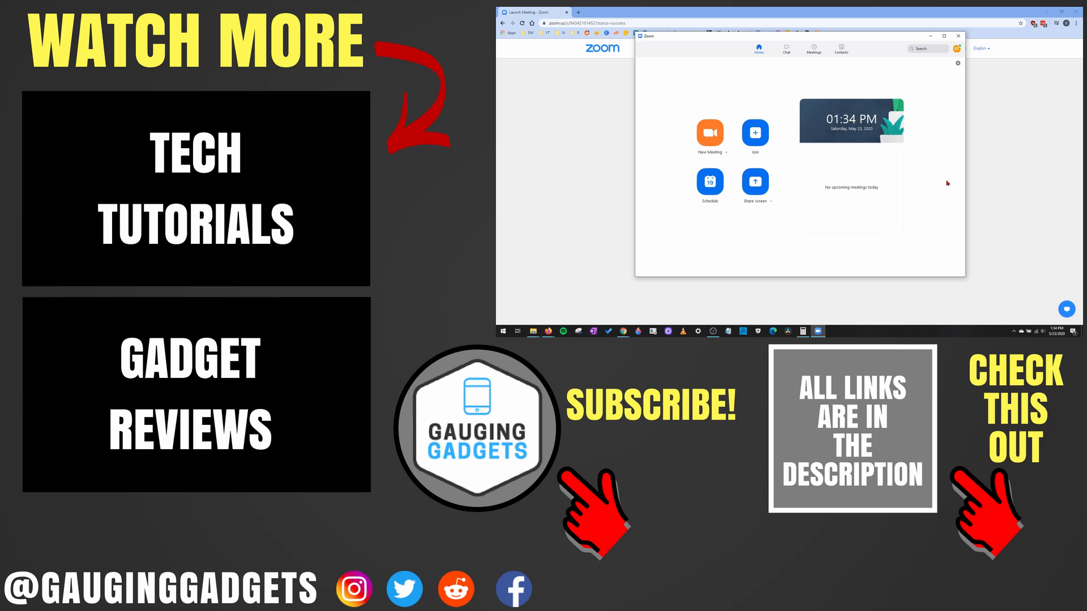
mouse_move(941, 186)
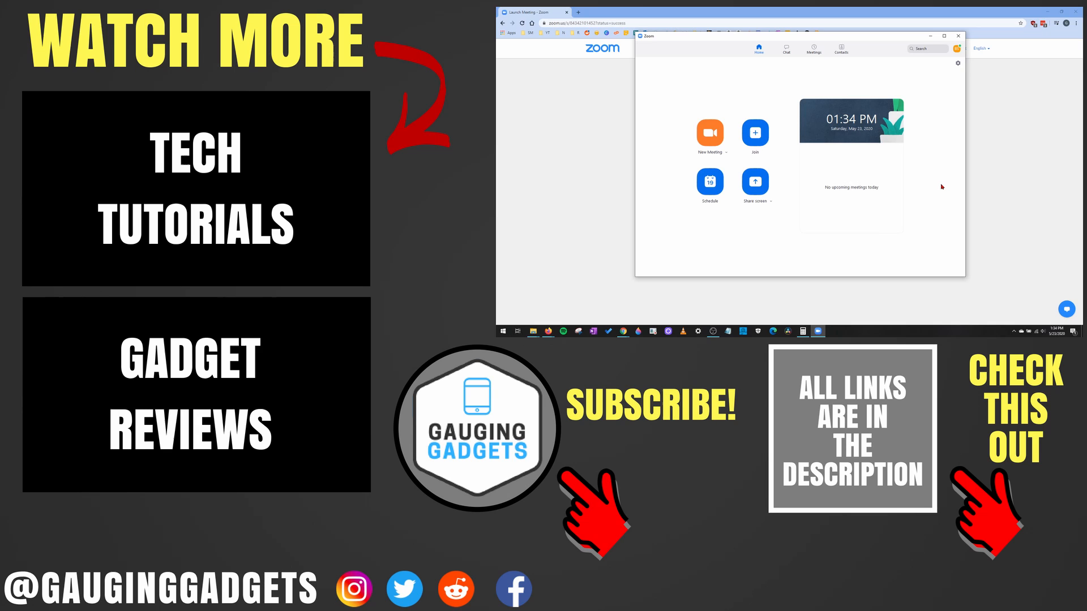